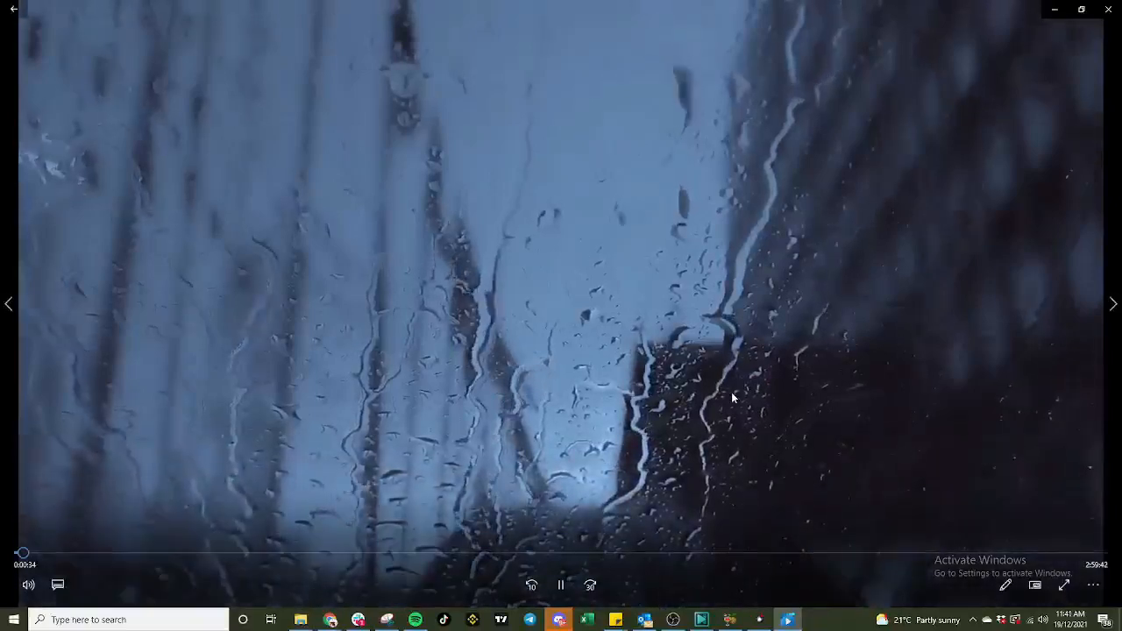
Switch the Pixabay search from images to Videos and browse the rain clip results.
click(561, 585)
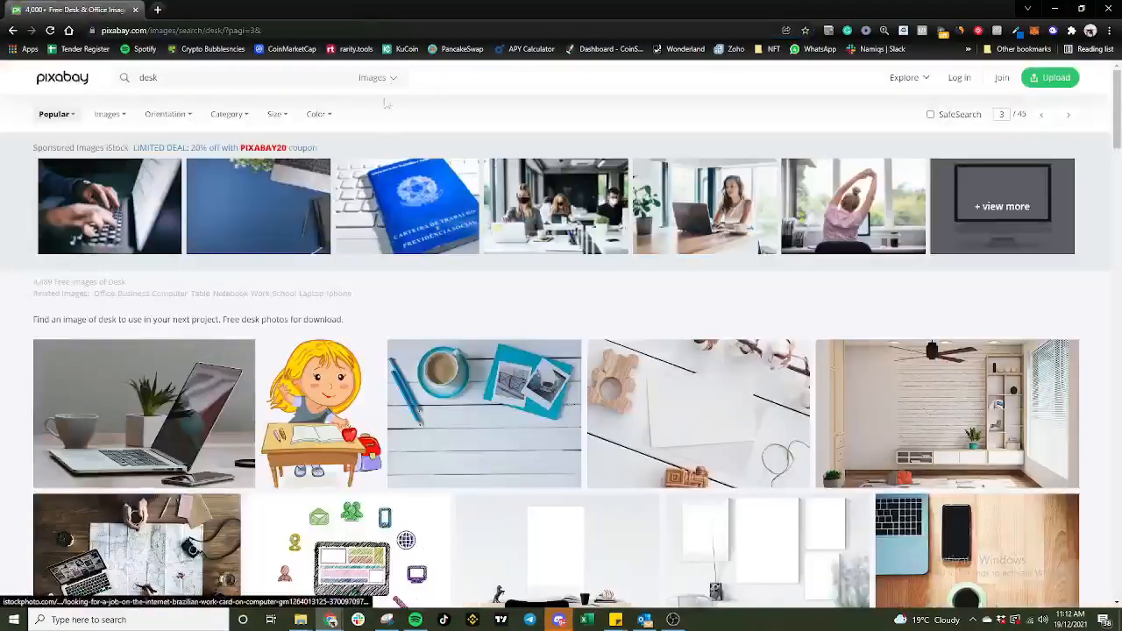
click(371, 77)
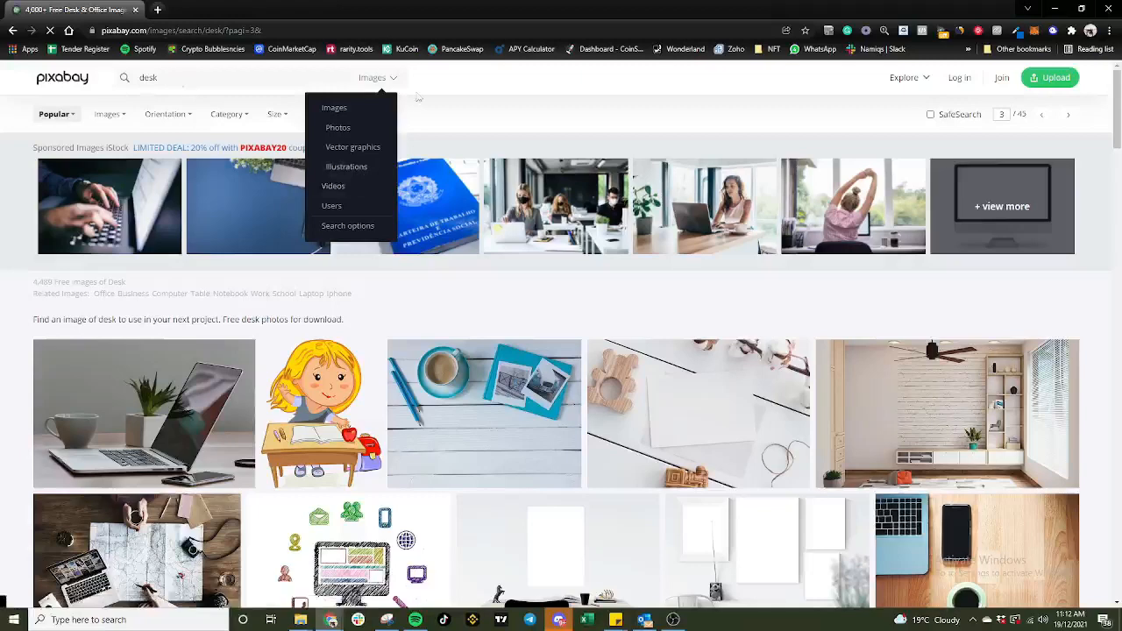
click(333, 186)
text(rain)
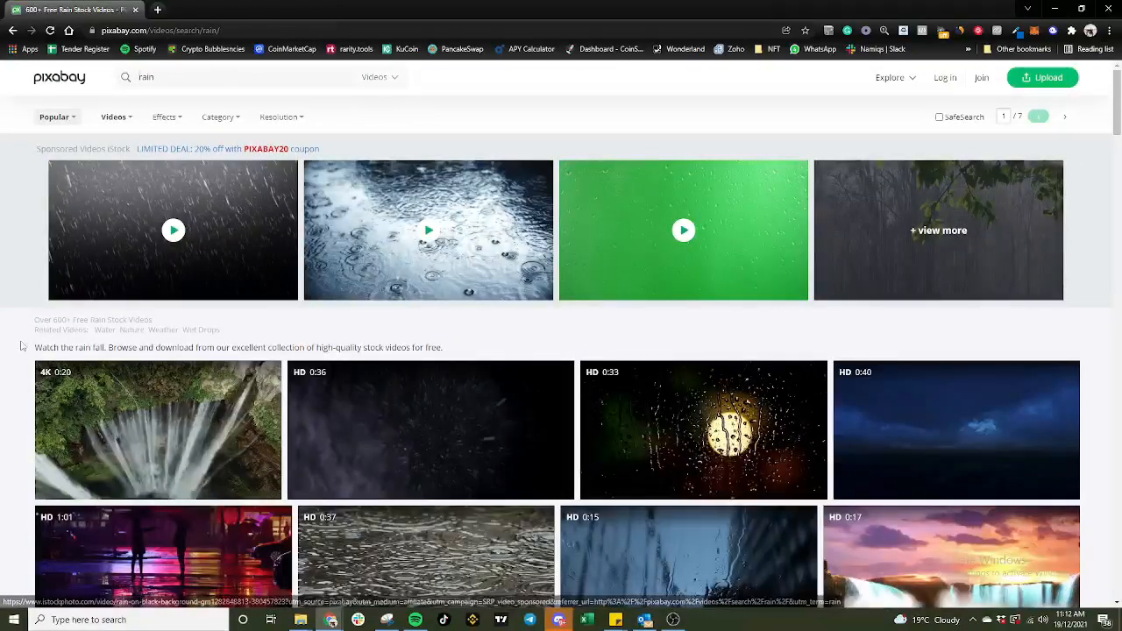
scroll(down, 3)
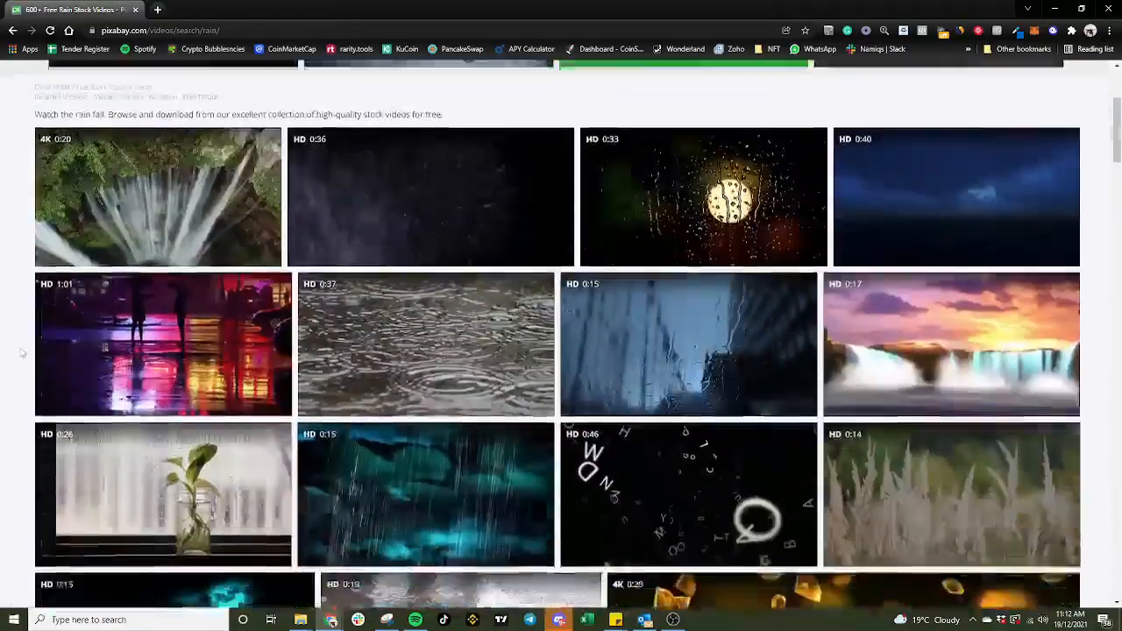
scroll(down, 3)
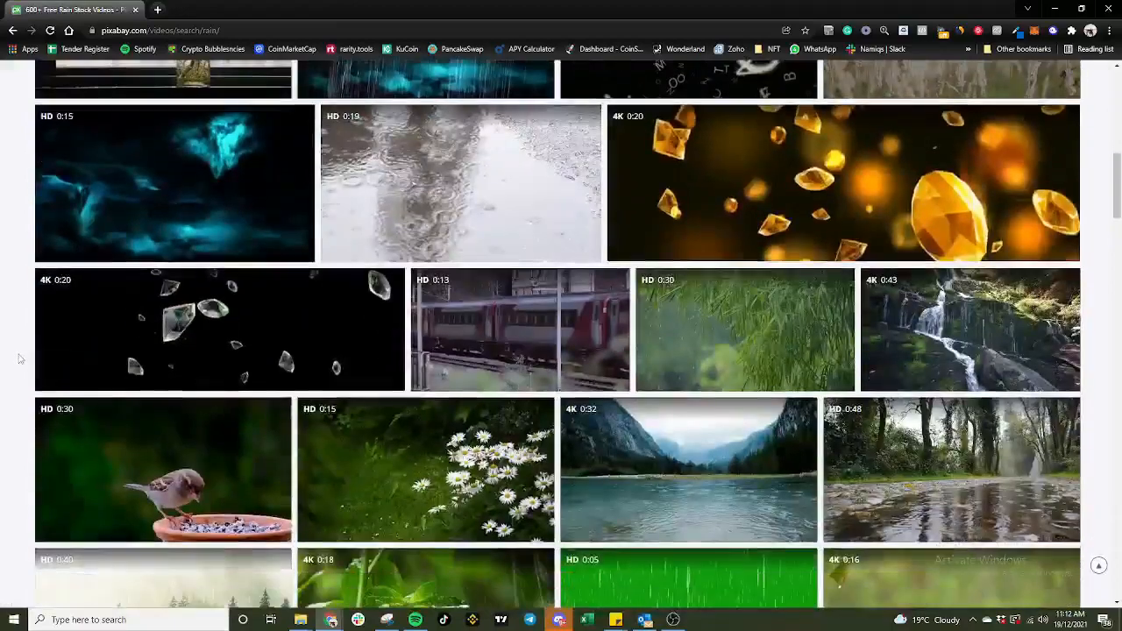
scroll(down, 3)
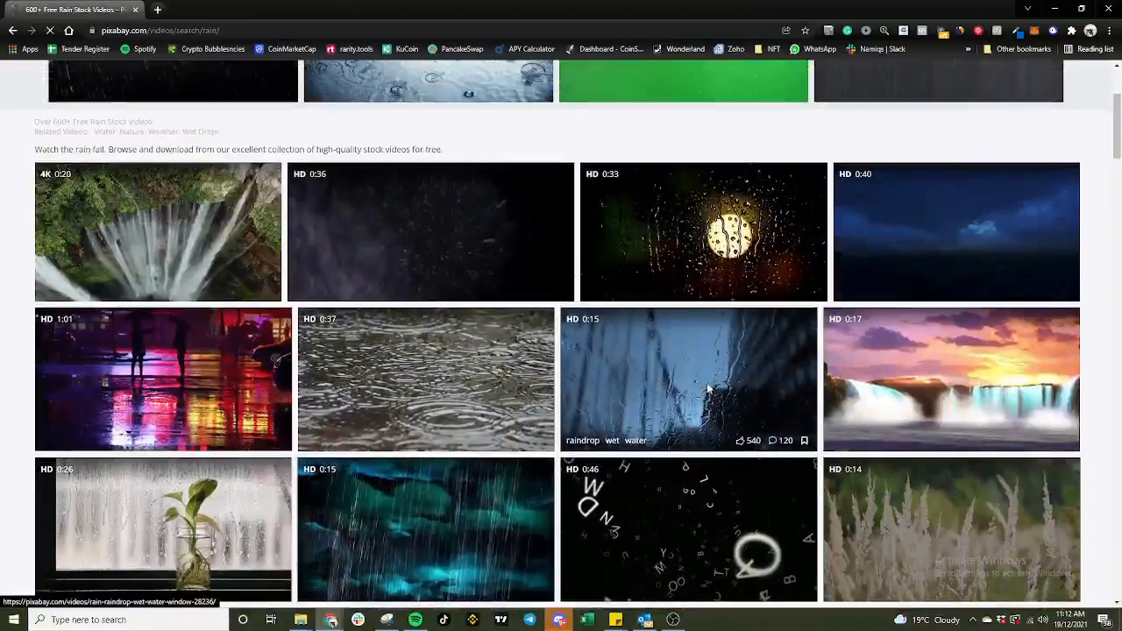
Preview the 15-second rain-on-window clip and note its commercial-use licence.
click(688, 379)
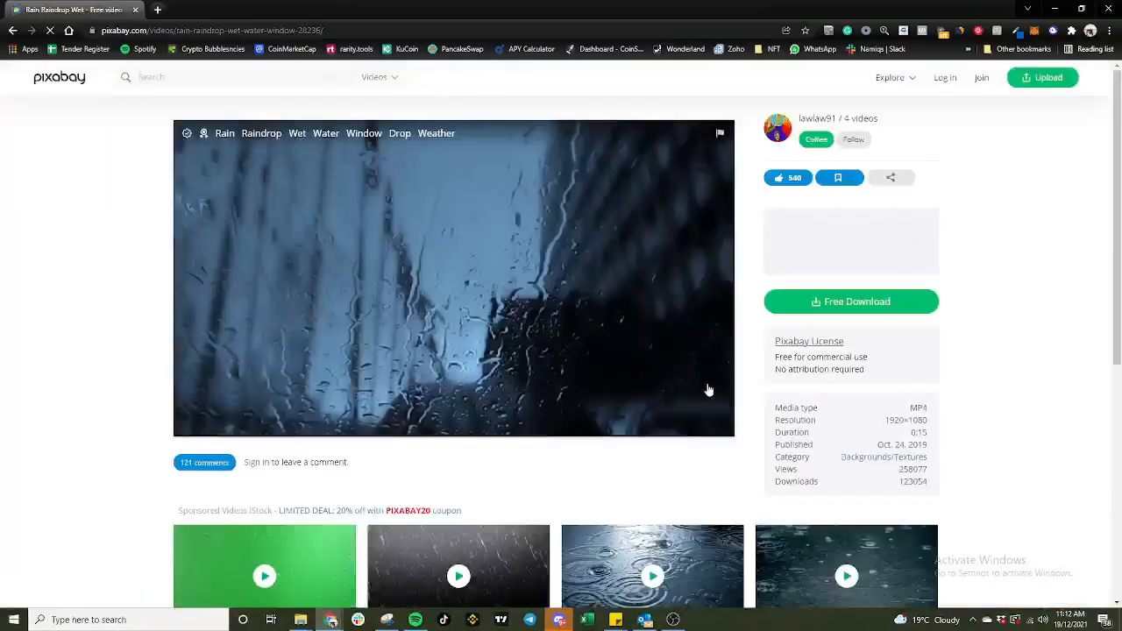
click(454, 279)
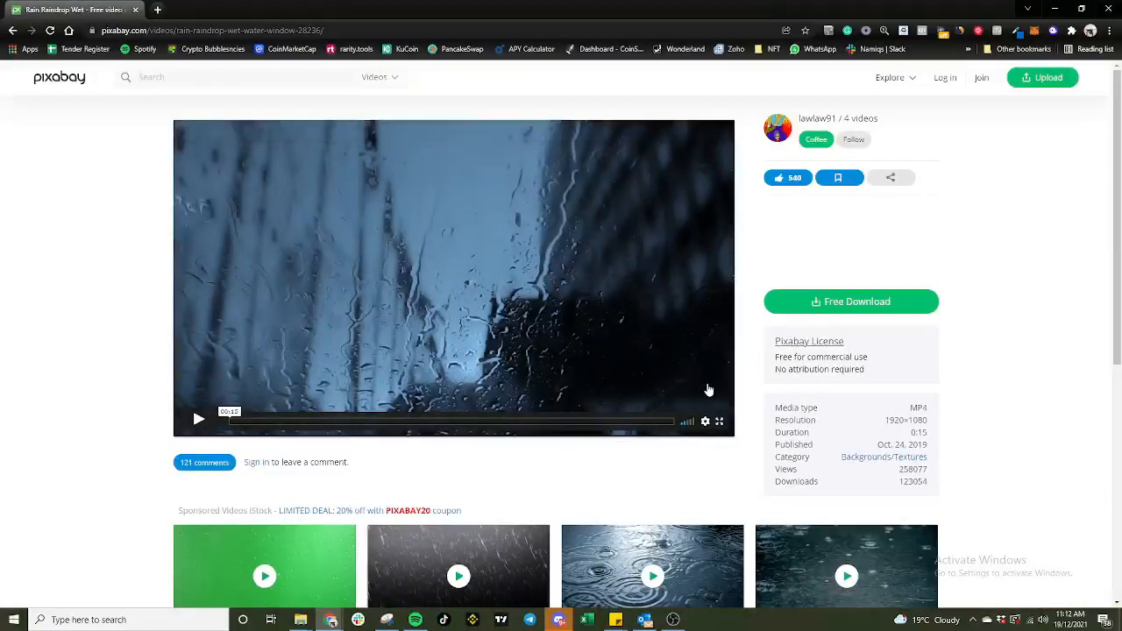
mouse_move(971, 368)
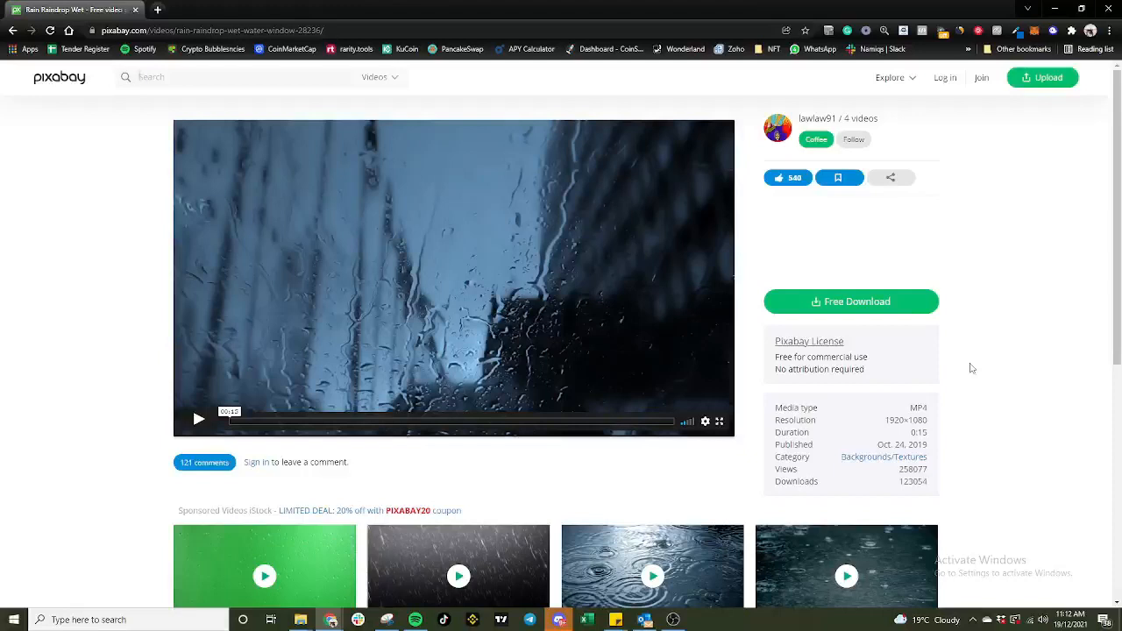
mouse_move(810, 343)
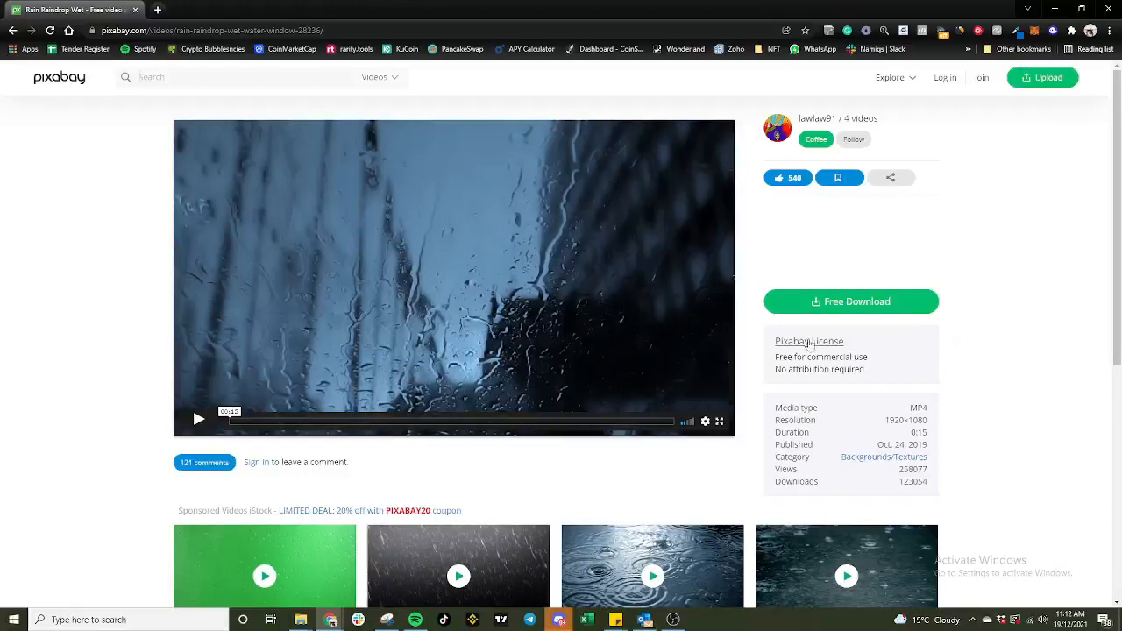
double_click(821, 358)
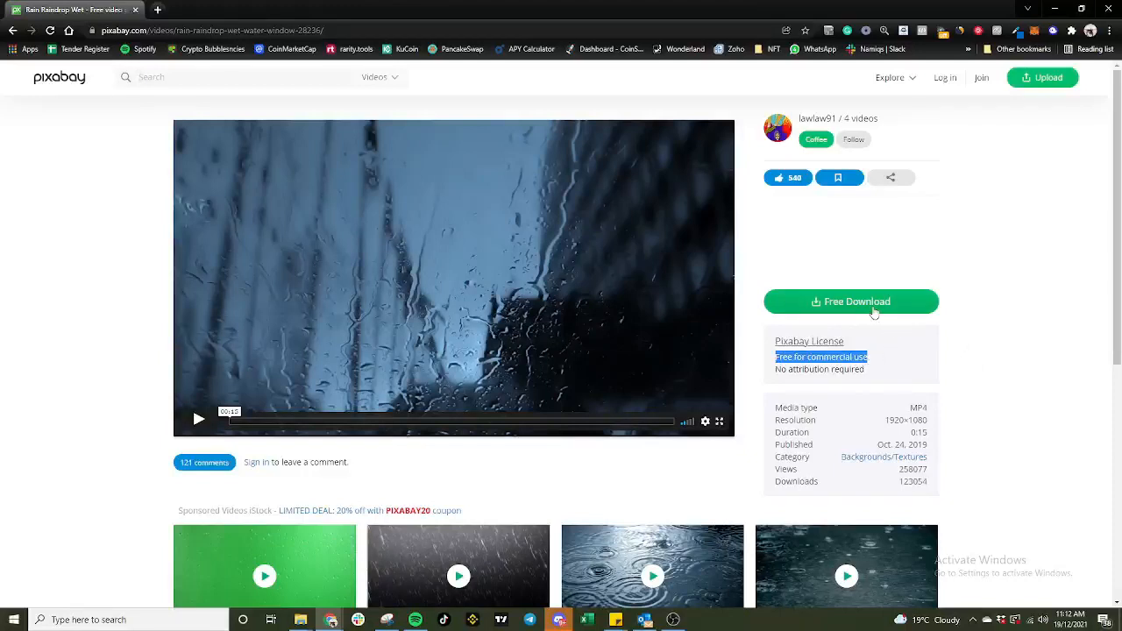
Download the clip in its 1920×1080 MP4 version via Free Download.
click(850, 302)
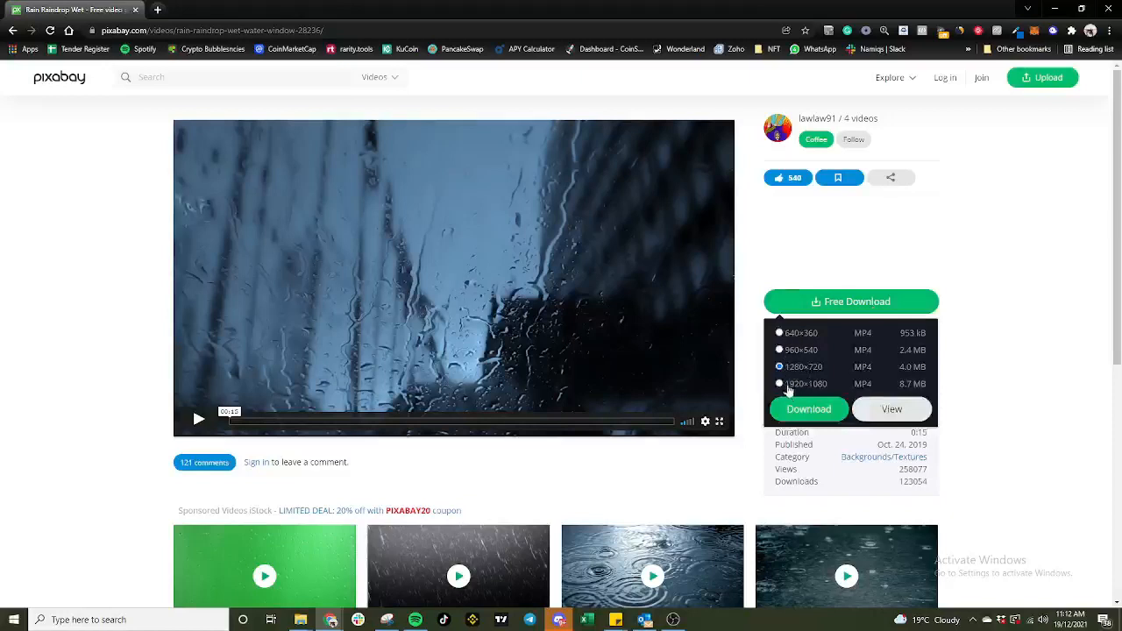
mouse_move(859, 389)
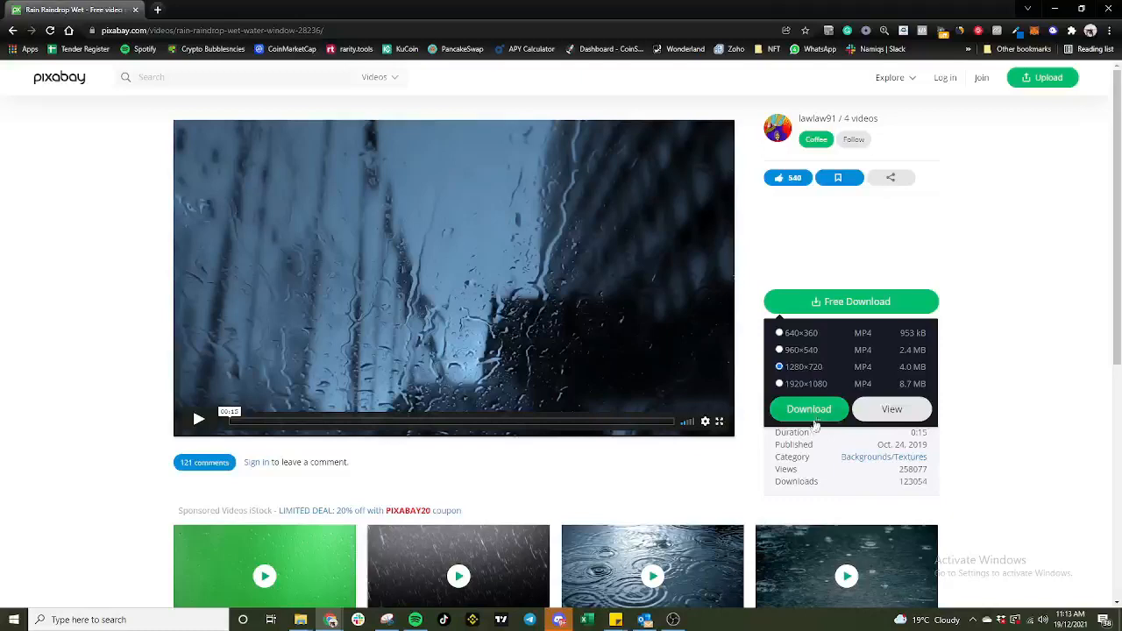
click(778, 383)
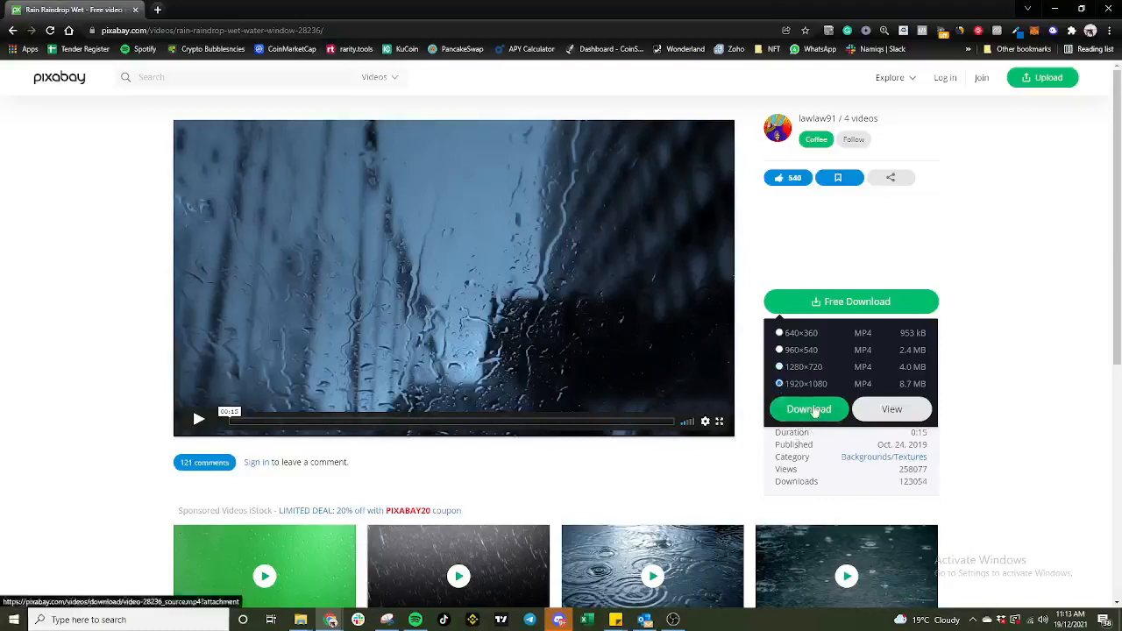
click(808, 408)
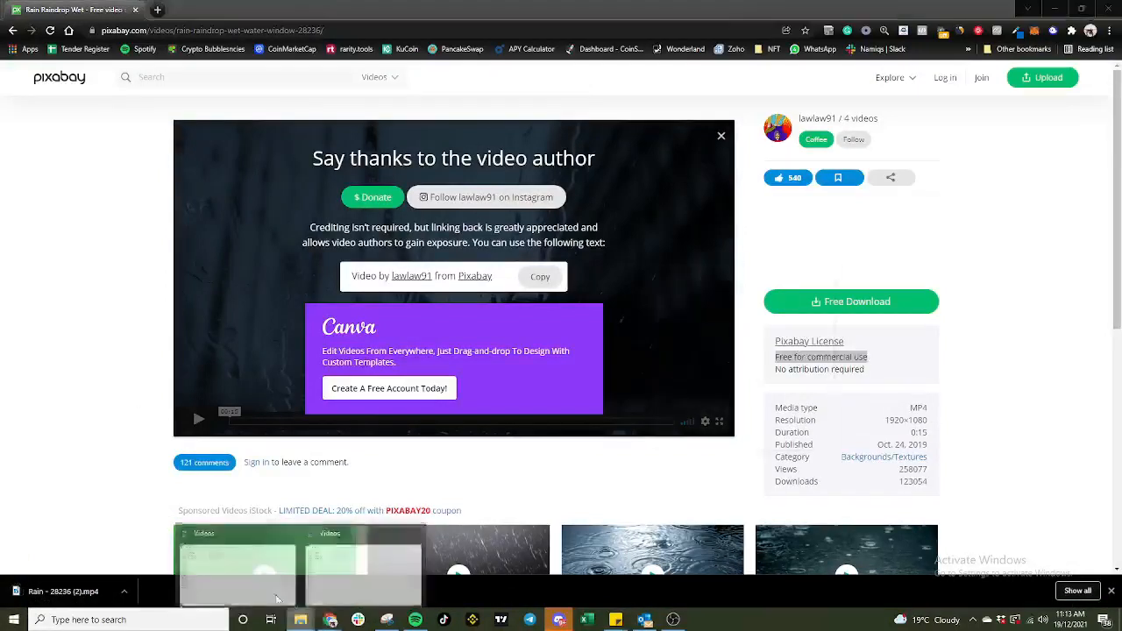
Move the downloaded rain MP4 from Downloads into Videos and rename it 'Rain 15s'.
click(299, 621)
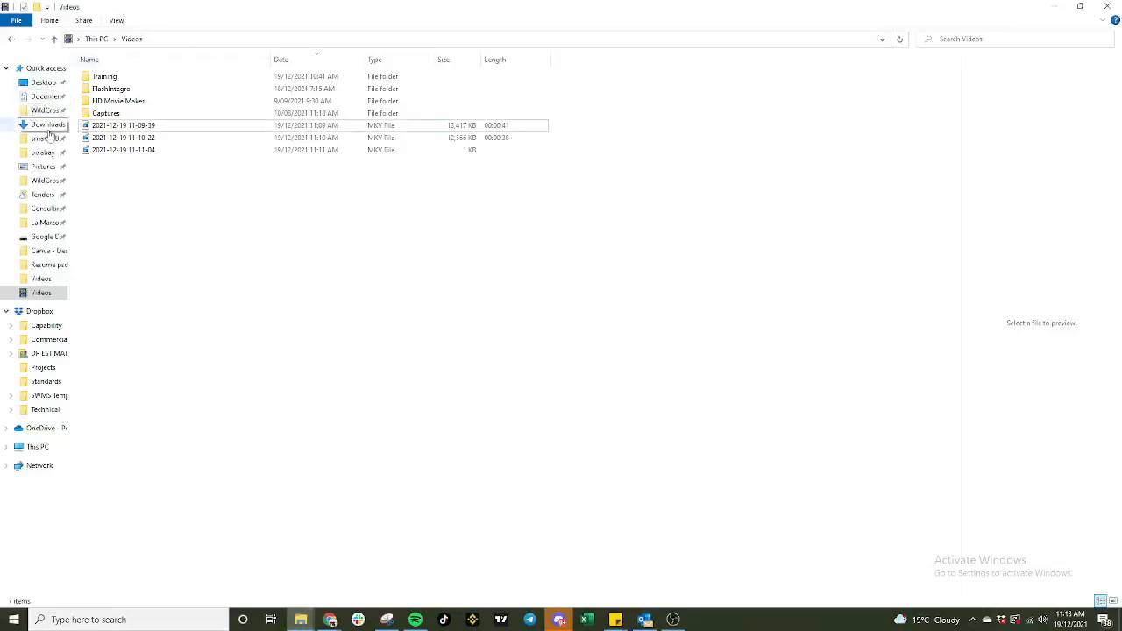
click(49, 124)
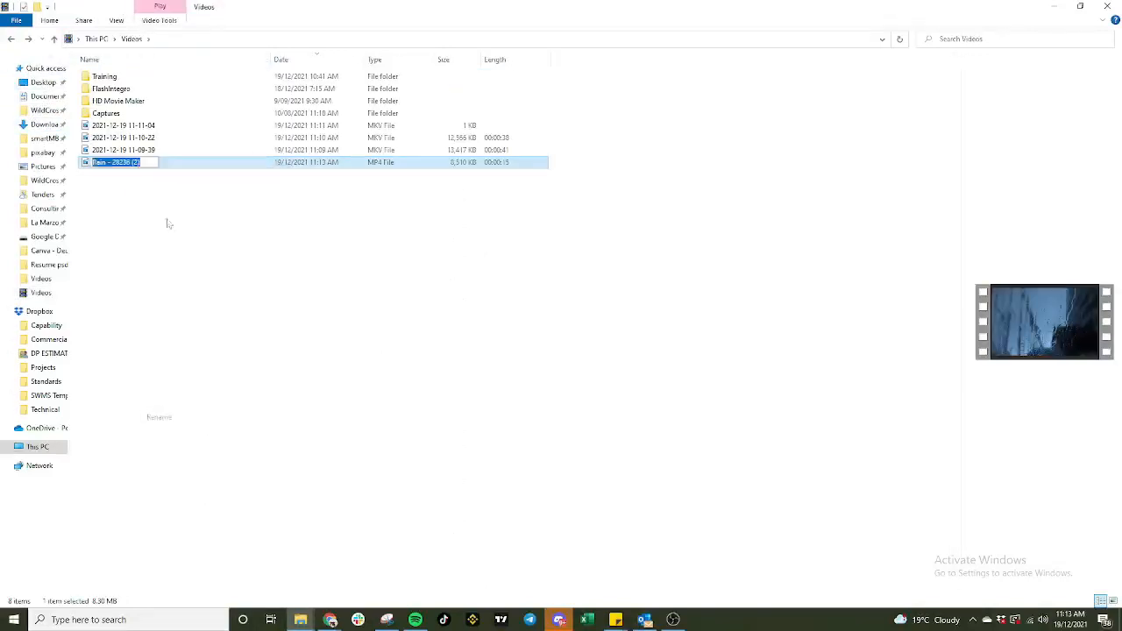
text(Rain 15secs)
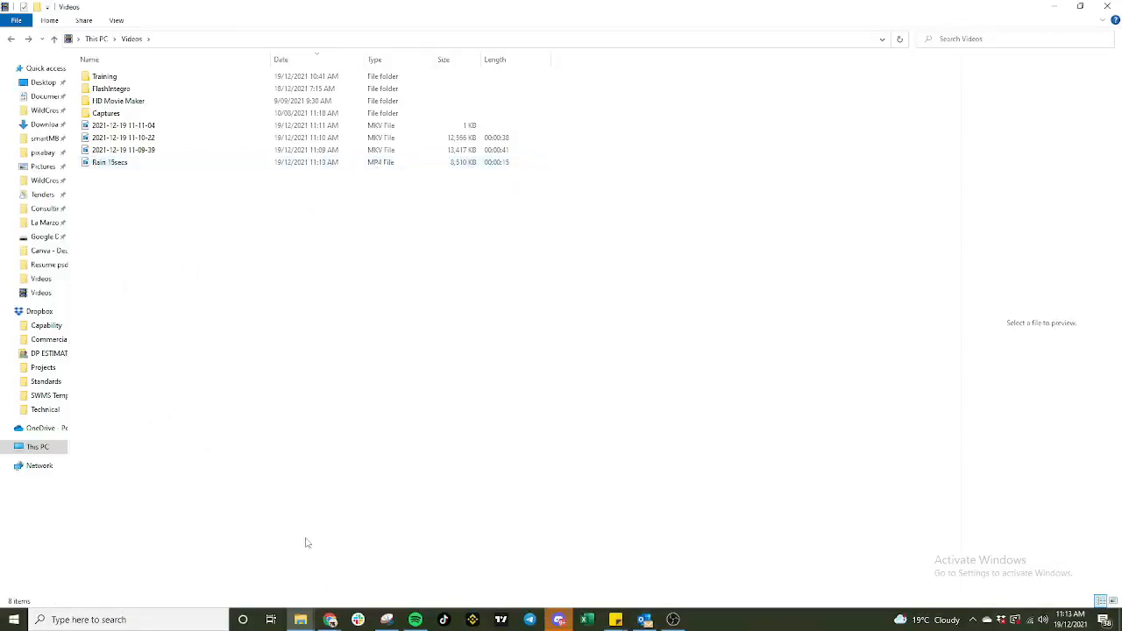
mouse_move(329, 621)
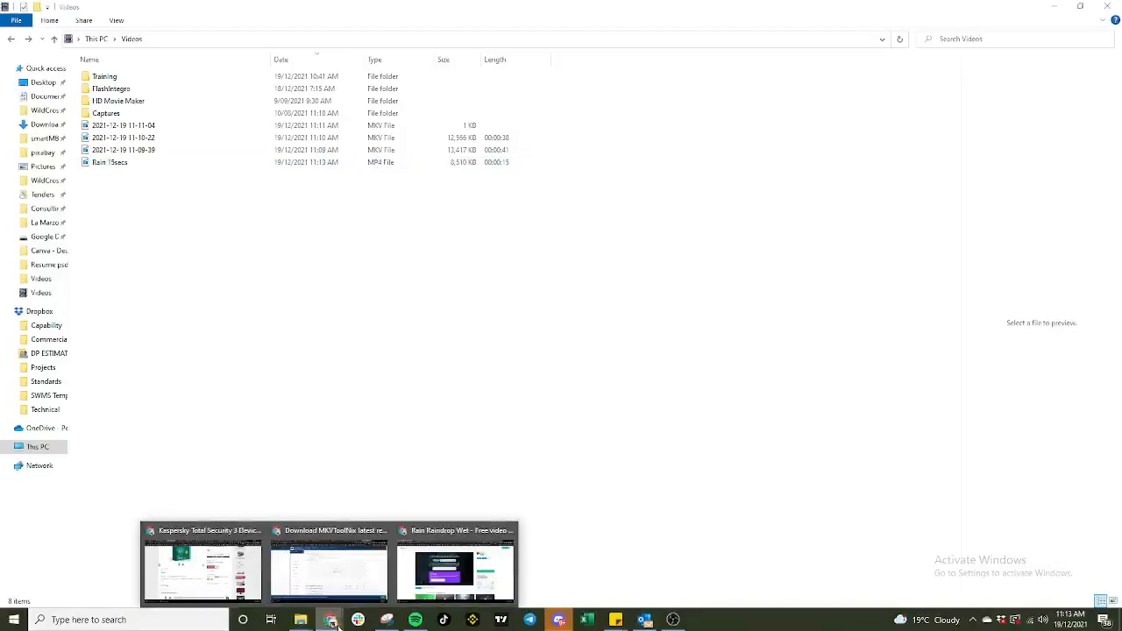
Search Pixabay Music for rain, preview 'Rain and Nostalgia (Version 60s)' and download it.
text(pixabay audio)
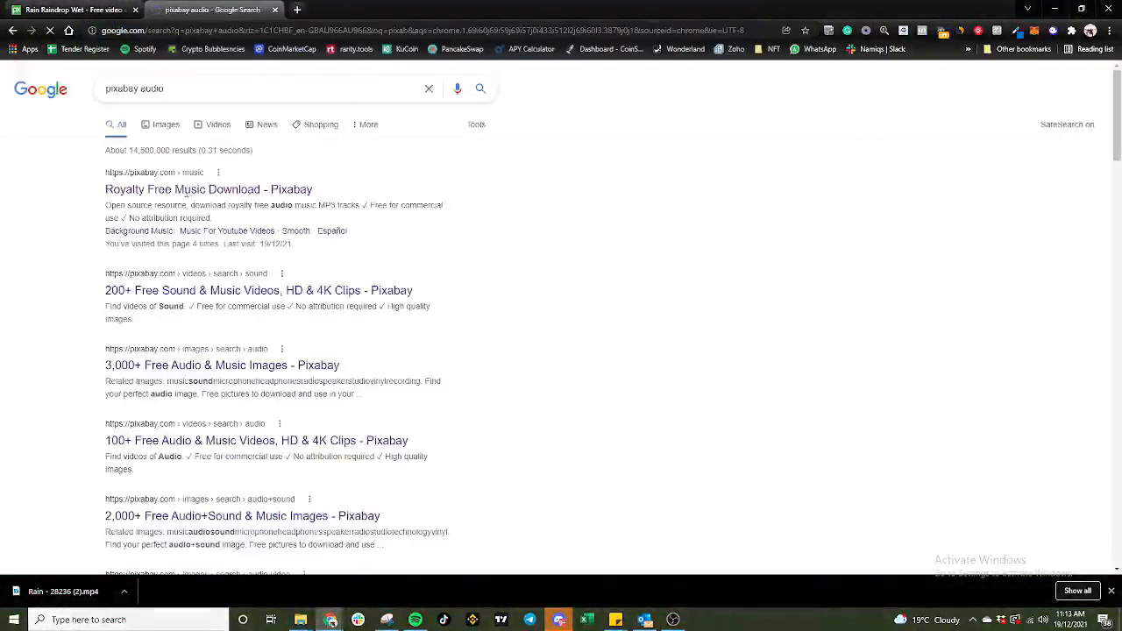
click(207, 189)
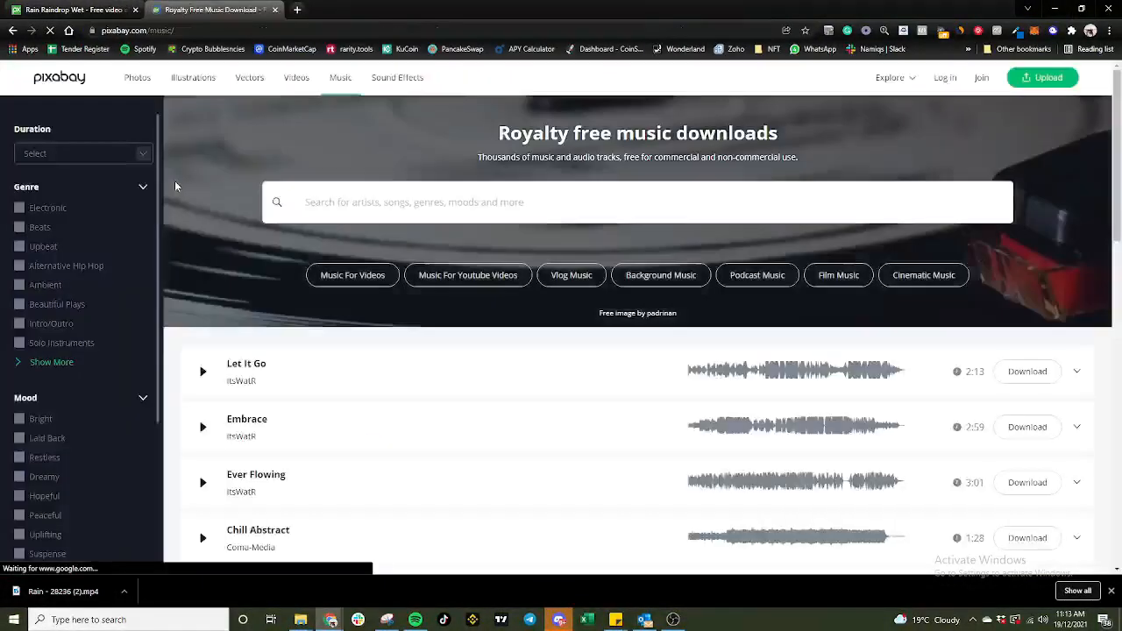
text(r)
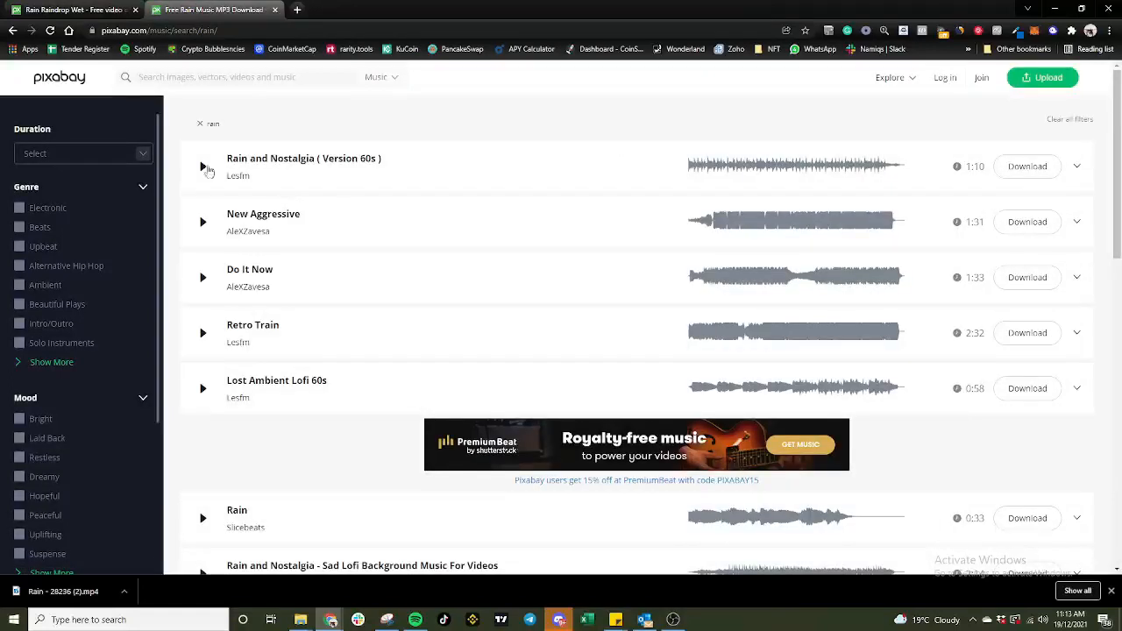
click(204, 167)
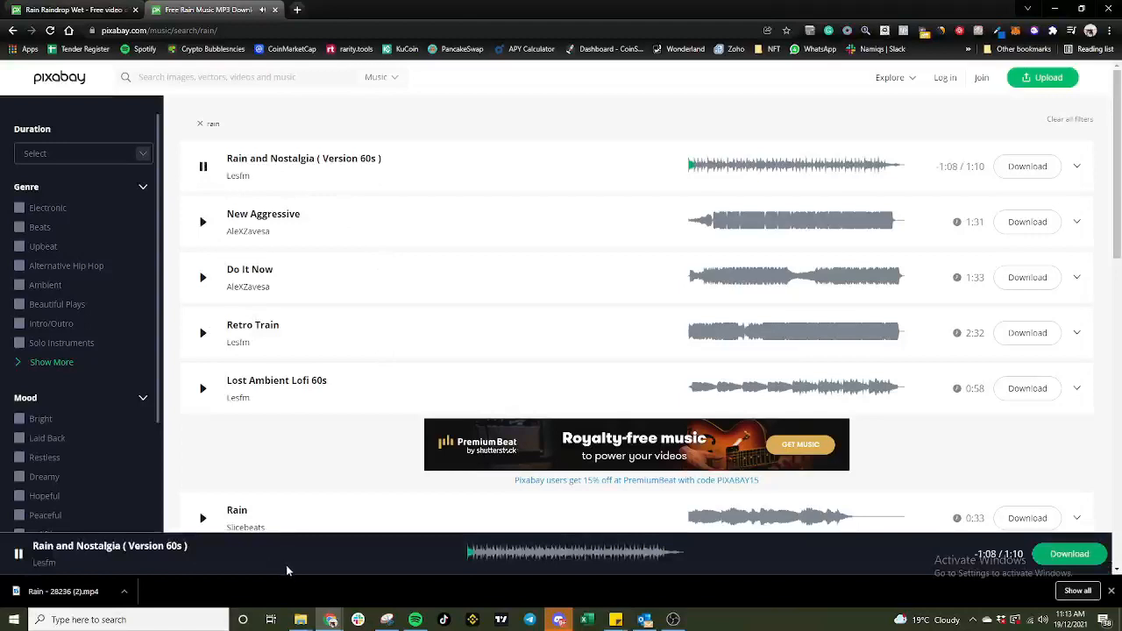
mouse_move(980, 180)
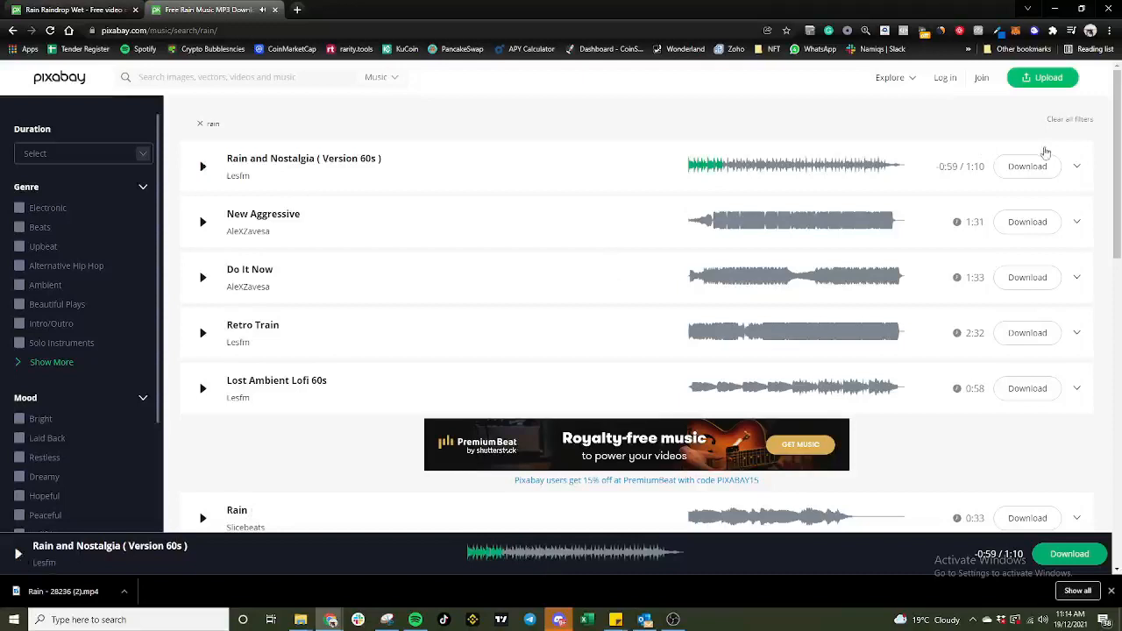
click(1027, 165)
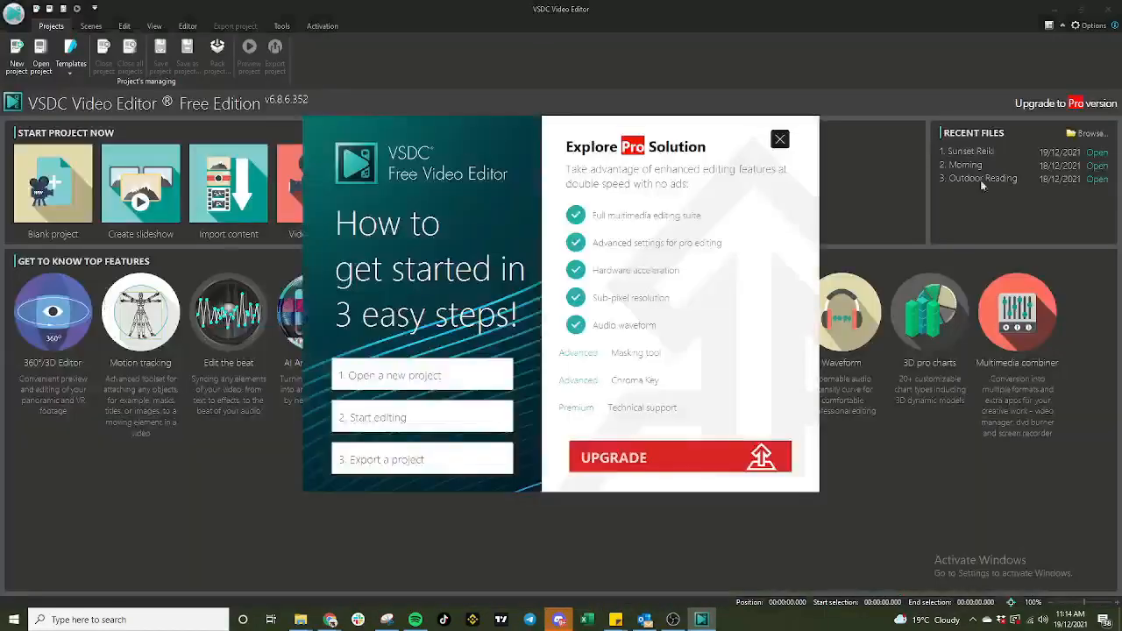
Dismiss the upgrade popup and Open dialog, then start a blank VSDC project.
click(778, 138)
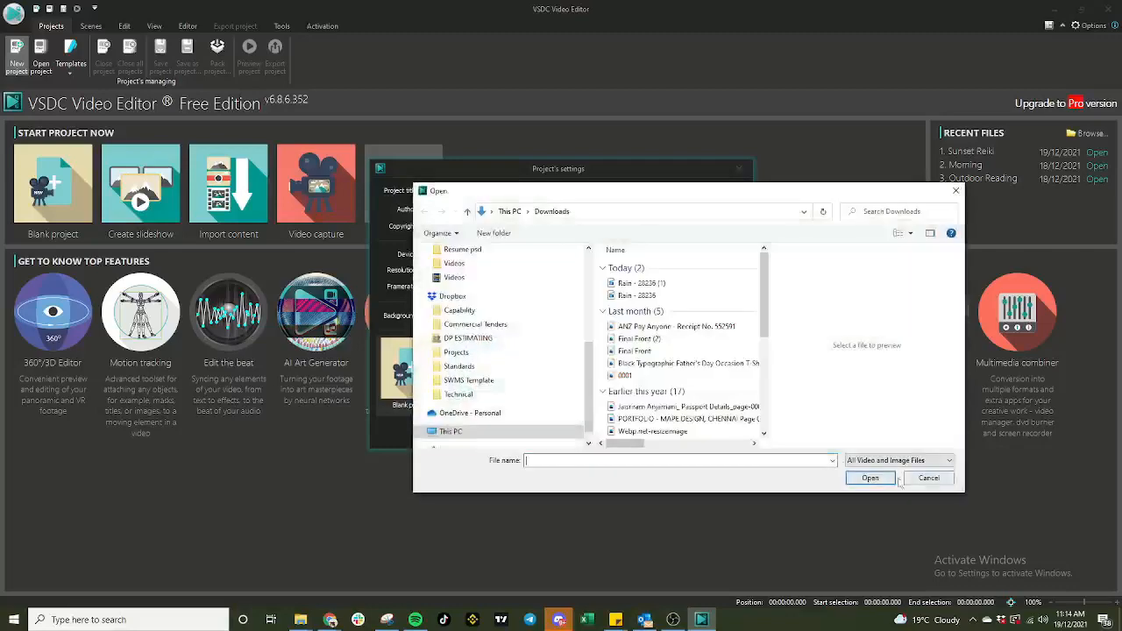
click(927, 476)
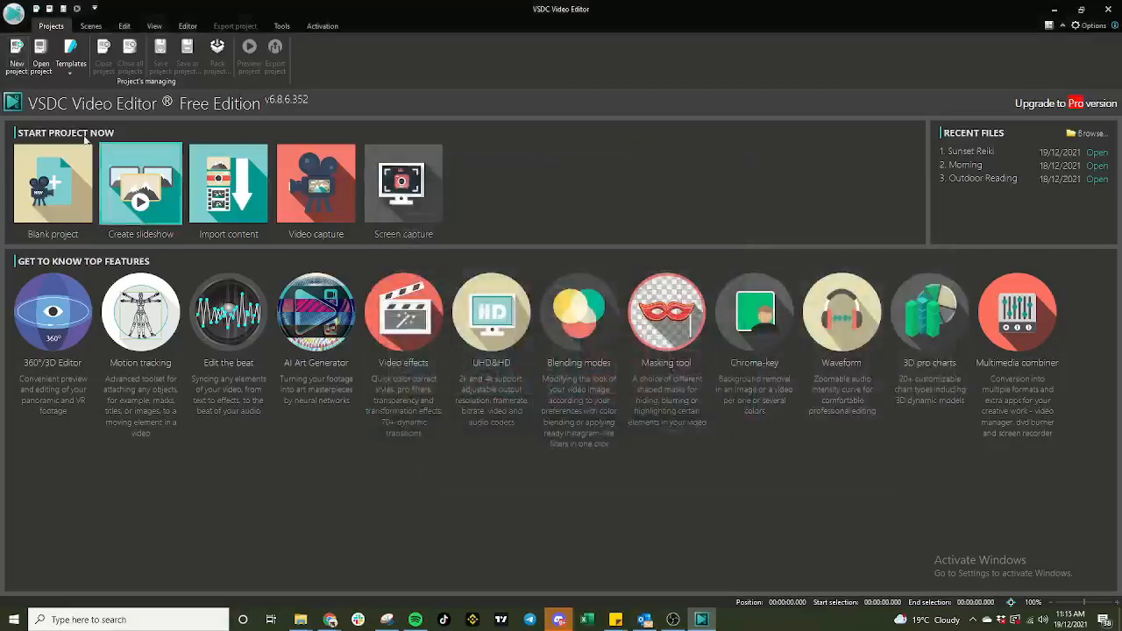
click(404, 184)
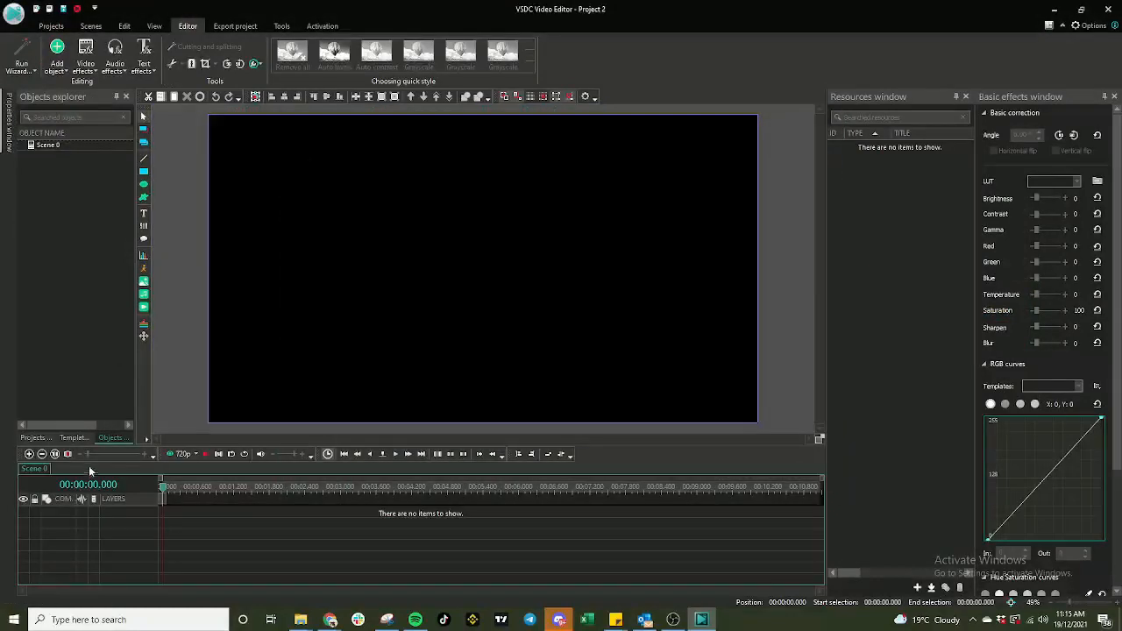
Add the Rain and Nostalgia audio file from Downloads onto the timeline at its start.
click(56, 51)
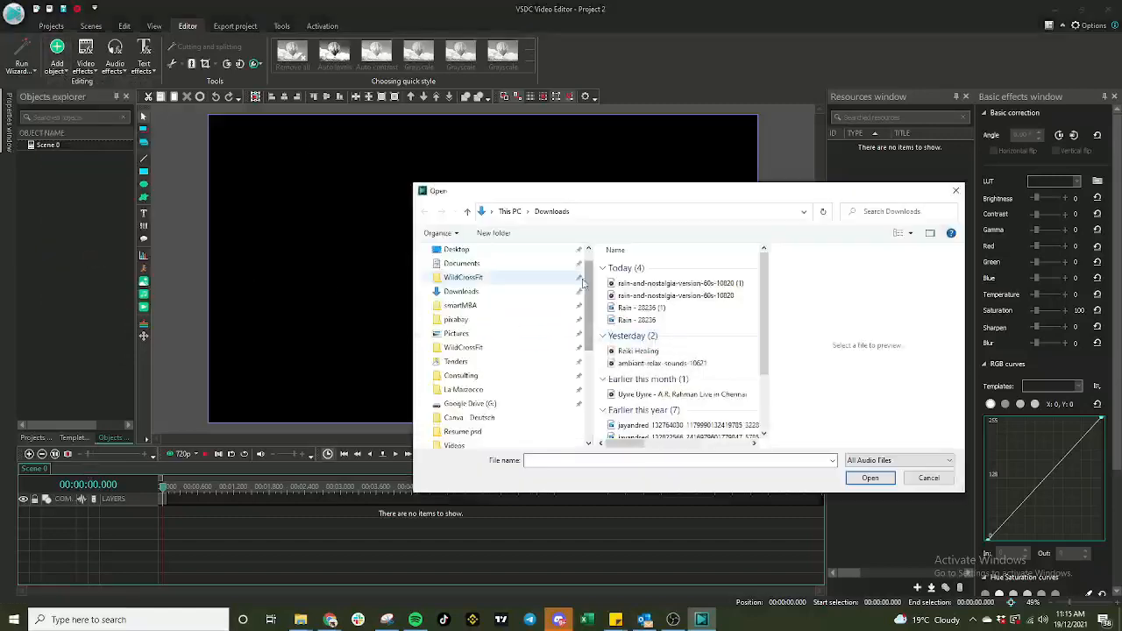
click(454, 361)
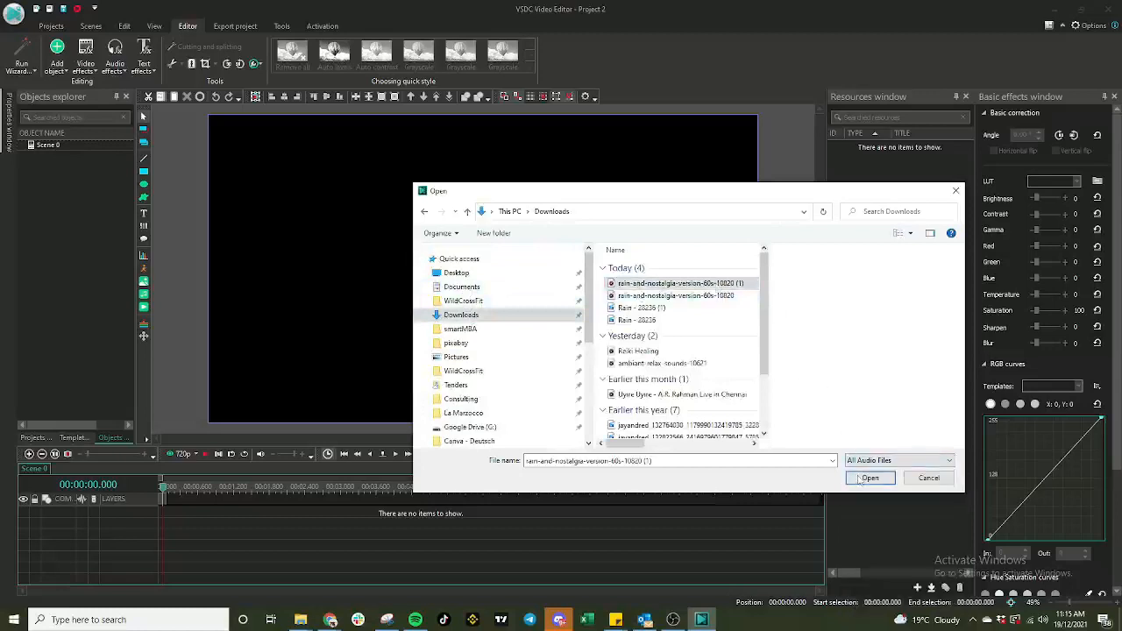
click(869, 477)
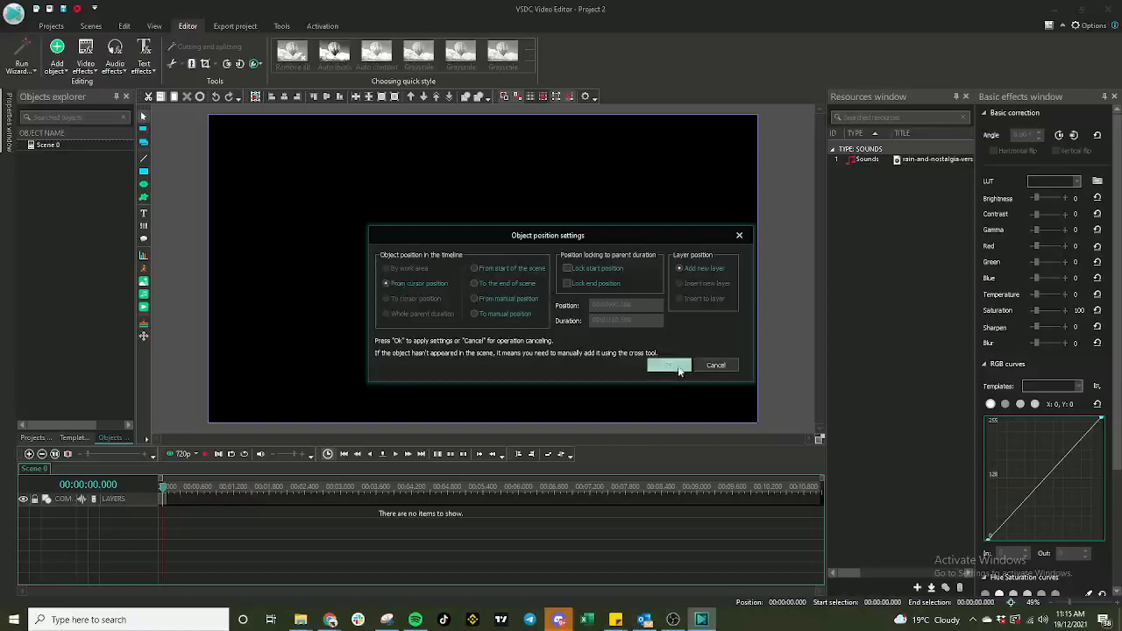
click(668, 364)
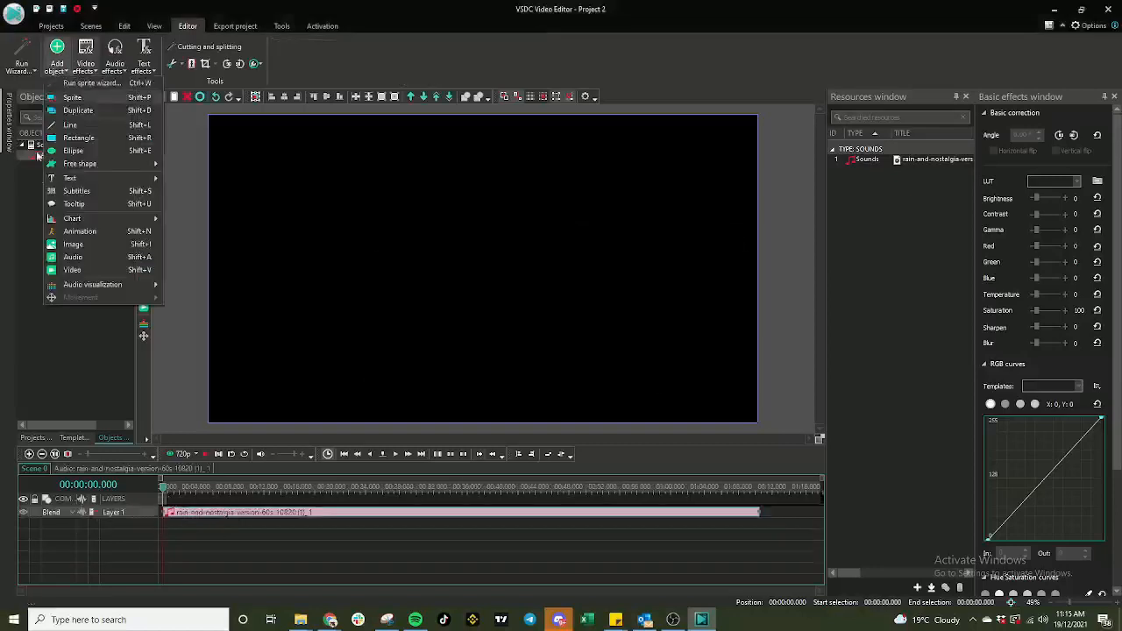
Add Rain 15secs.mp4 as a video object and place it on Layer 2 at time zero beneath the audio.
click(196, 272)
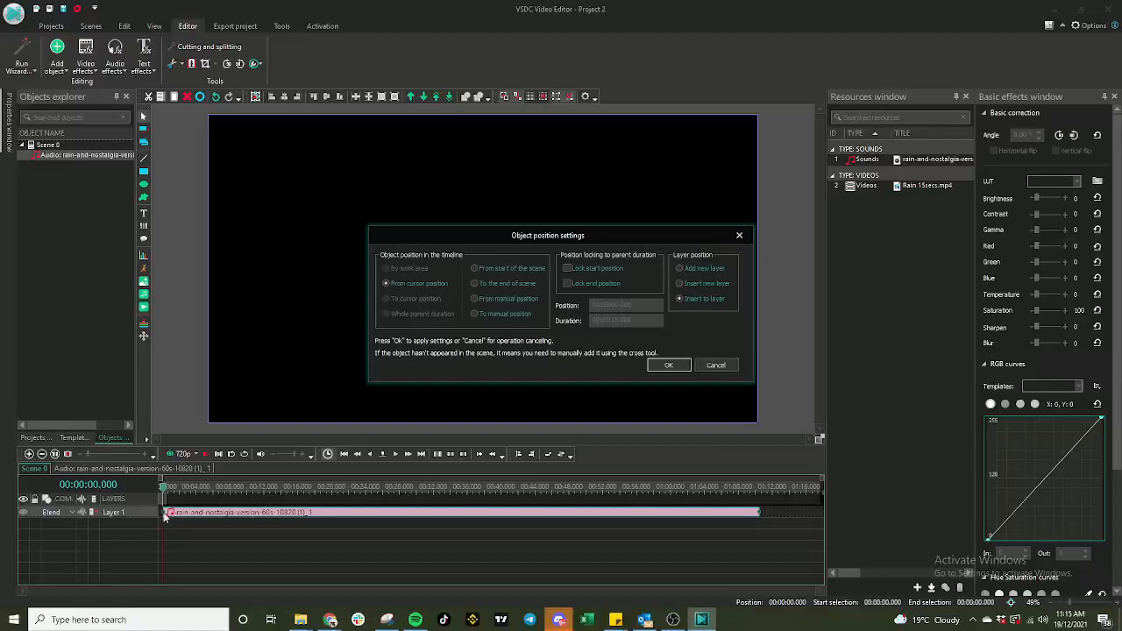
click(668, 365)
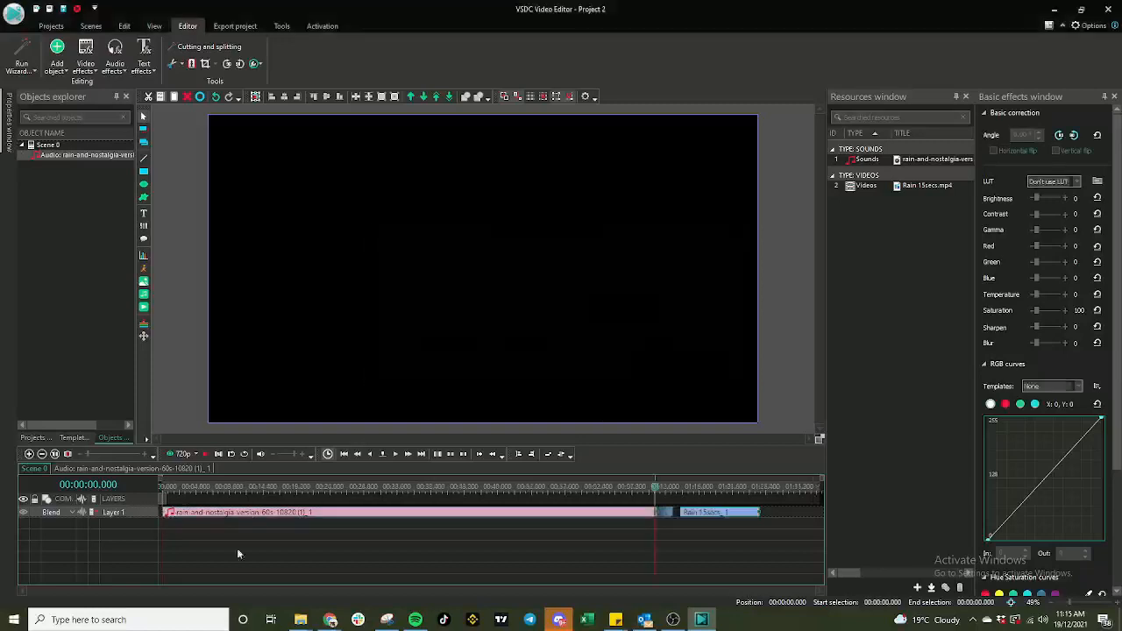
click(719, 512)
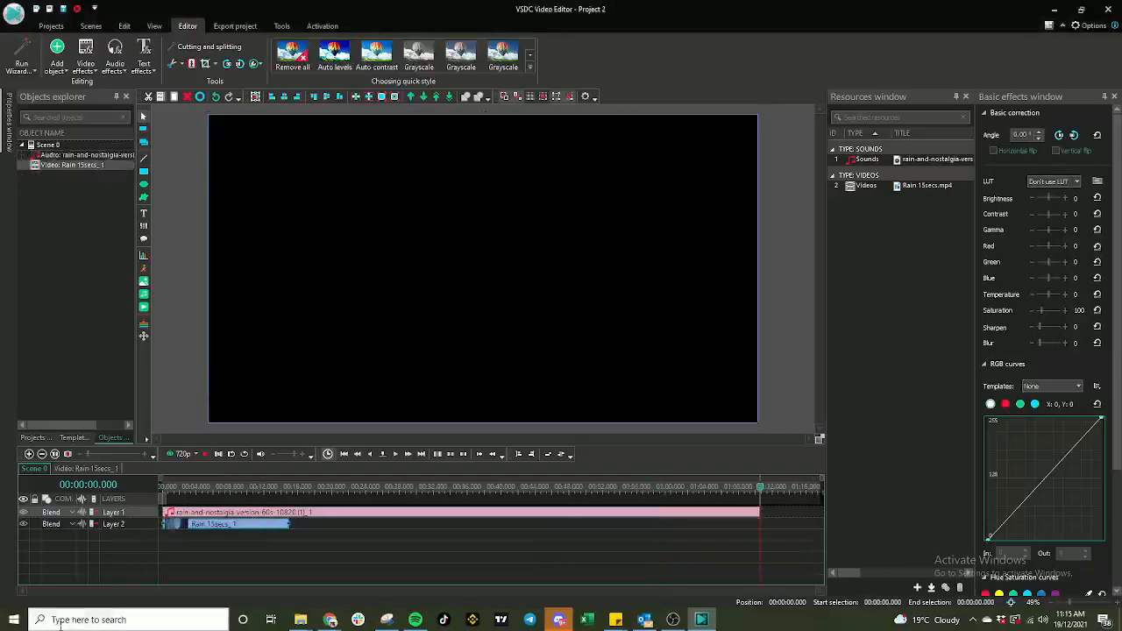
click(211, 523)
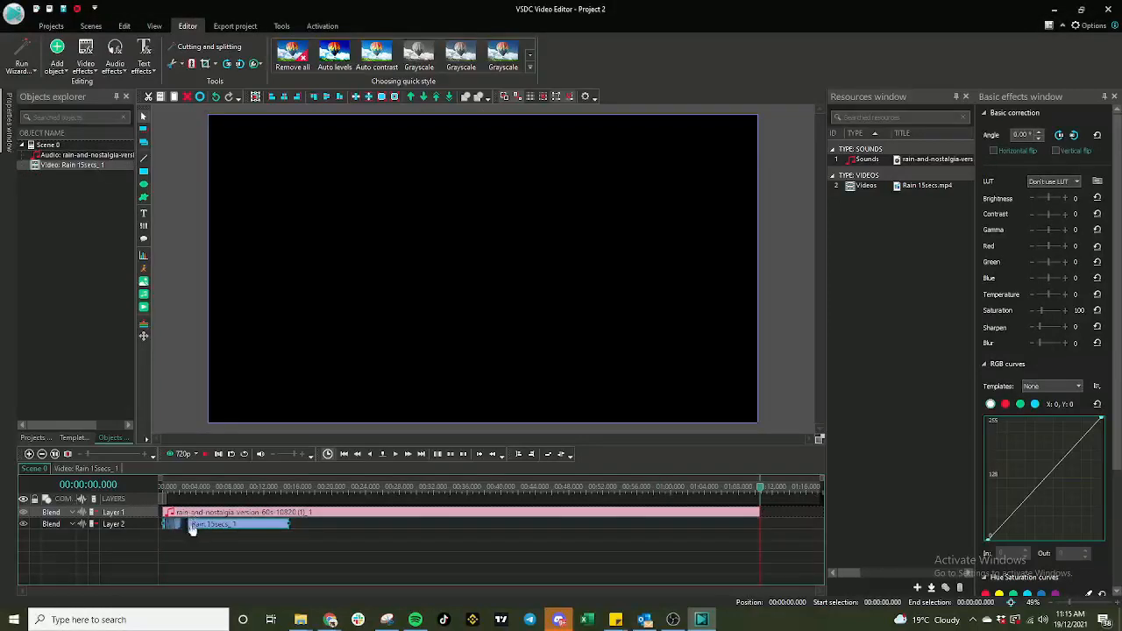
mouse_move(266, 524)
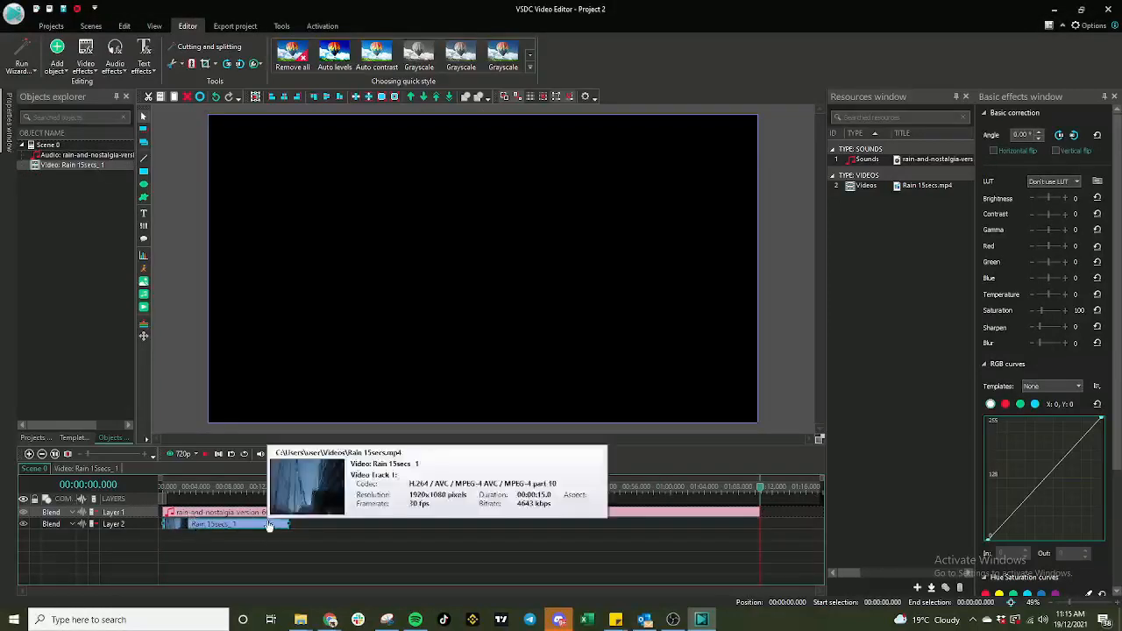
mouse_move(687, 526)
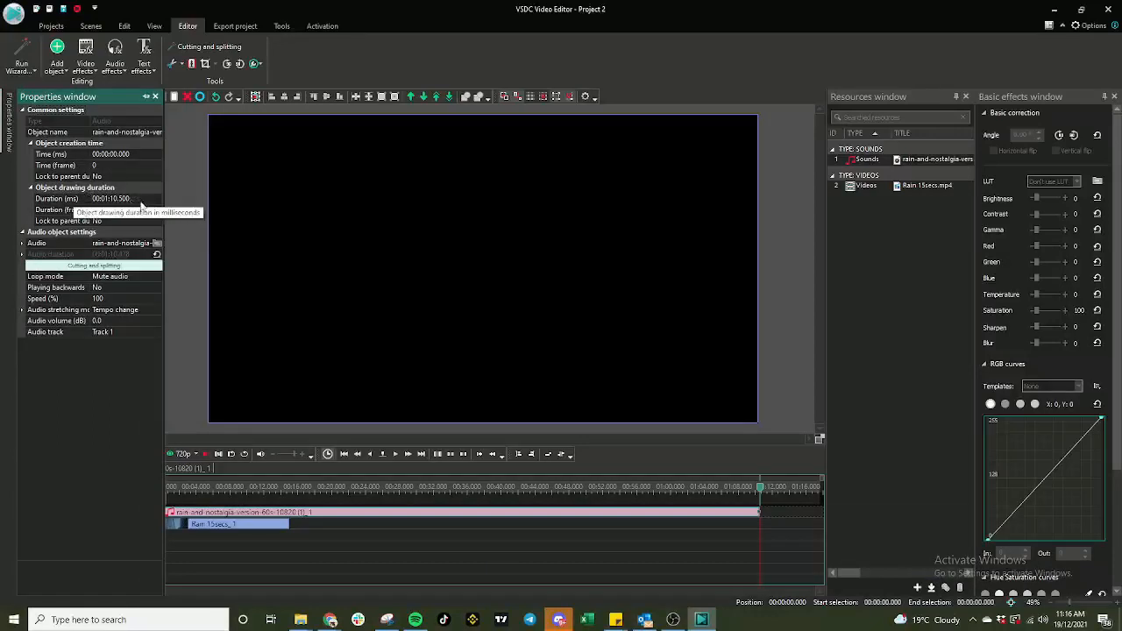
Set the audio object's Duration to 15 seconds to match the video clip.
click(56, 198)
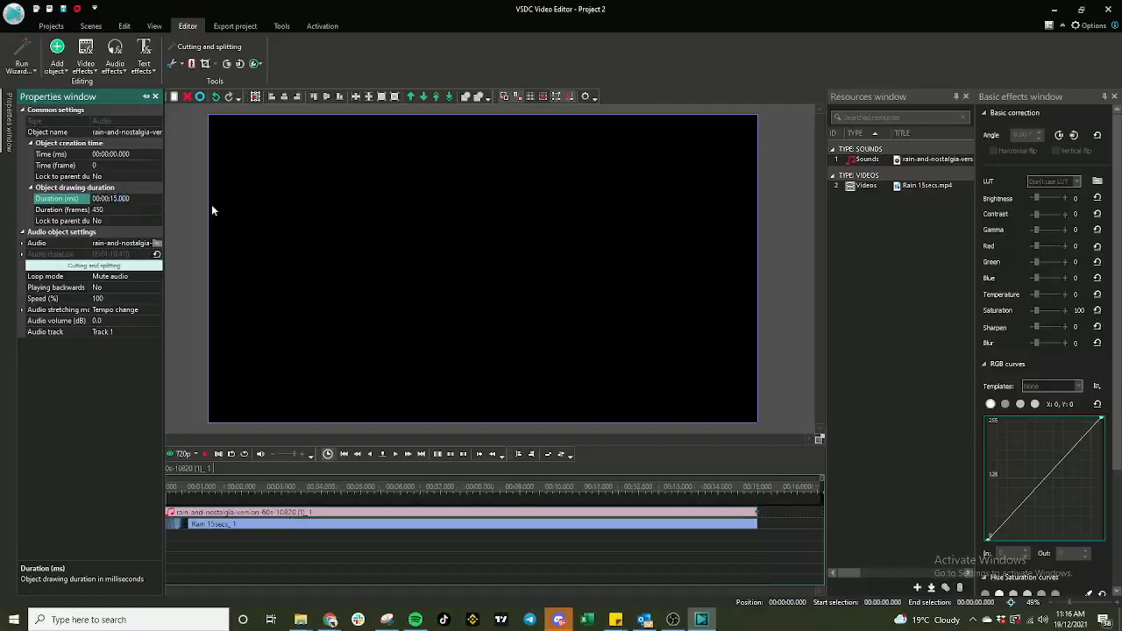
mouse_move(652, 434)
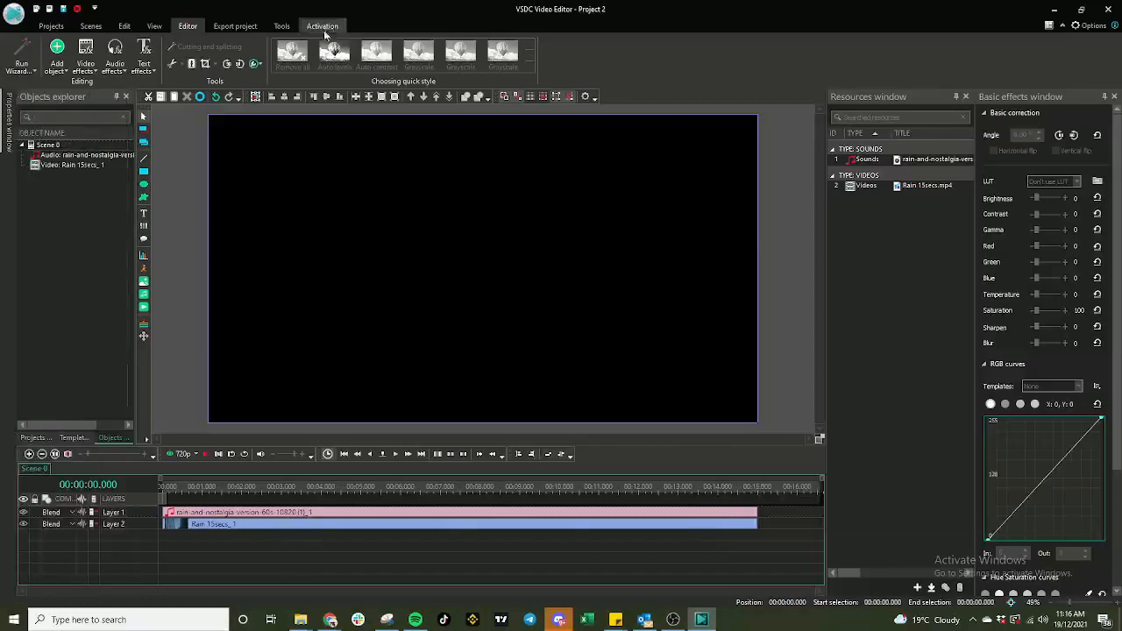
Export the project as a PC / MP4 video and decline the YouTube upload prompt.
click(235, 26)
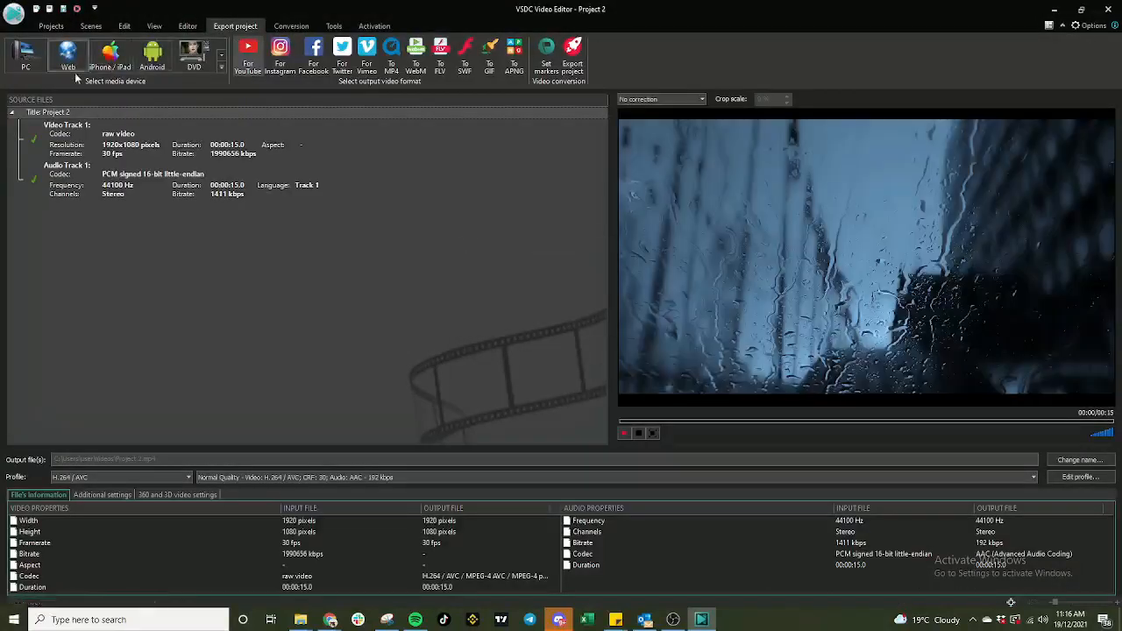
click(248, 53)
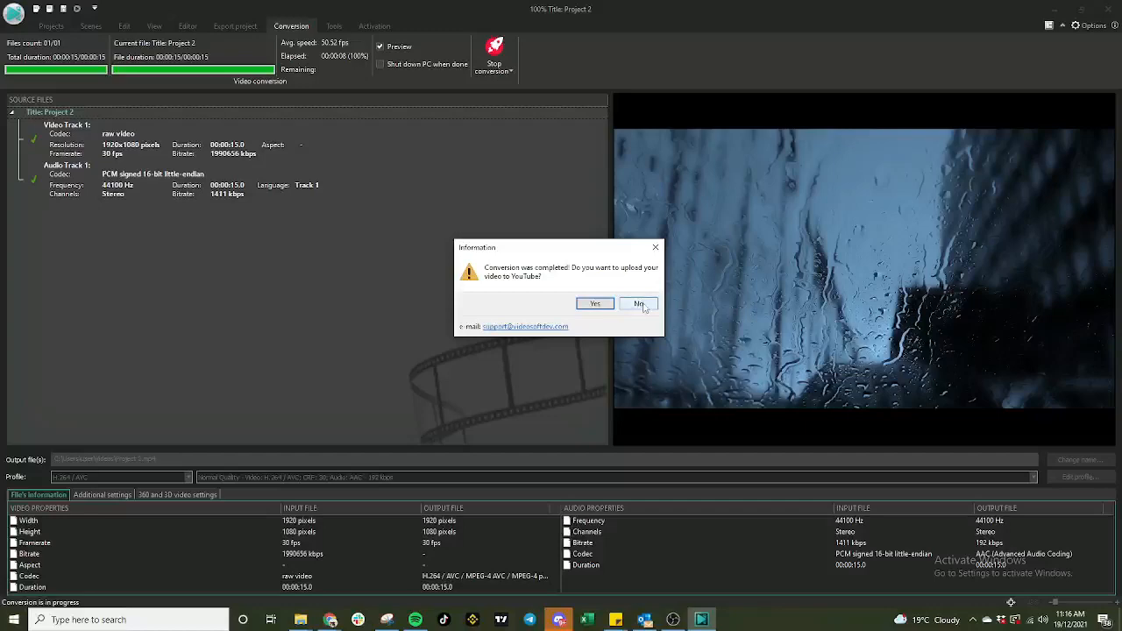
click(638, 303)
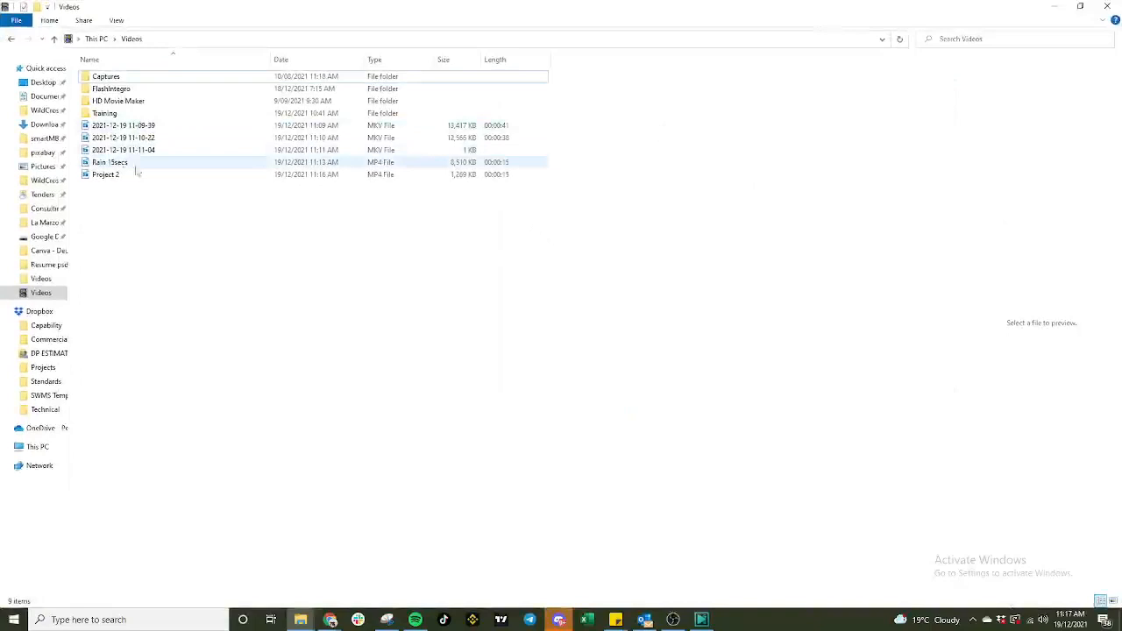
Rename the exported Project 2 video to 'Rain 15secs Formatted' and play it back to check.
click(106, 173)
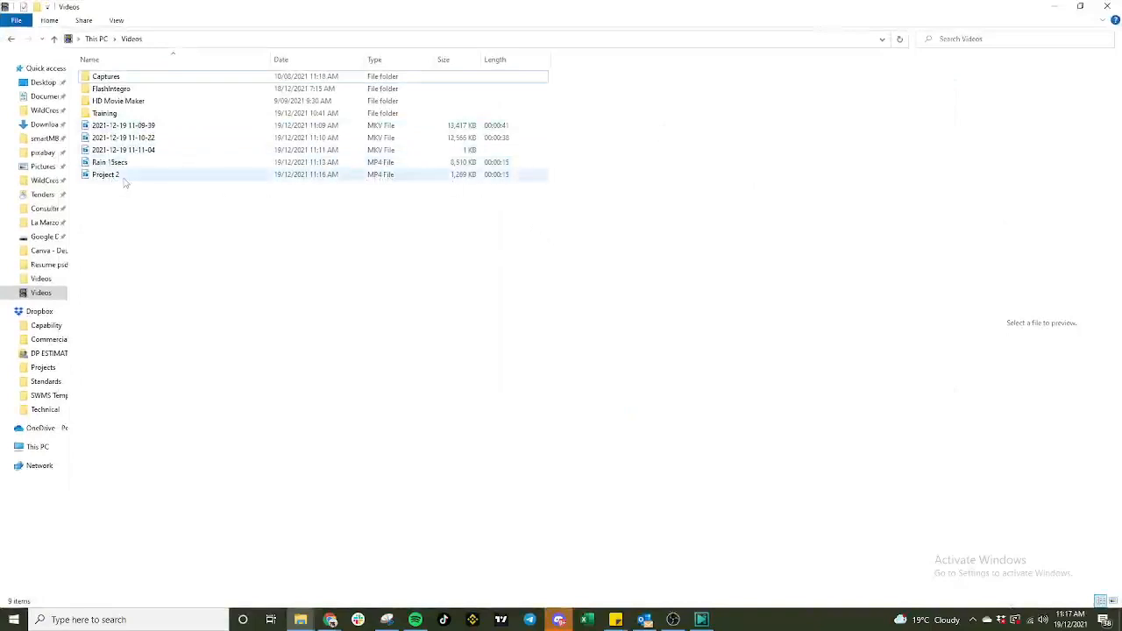
right_click(105, 175)
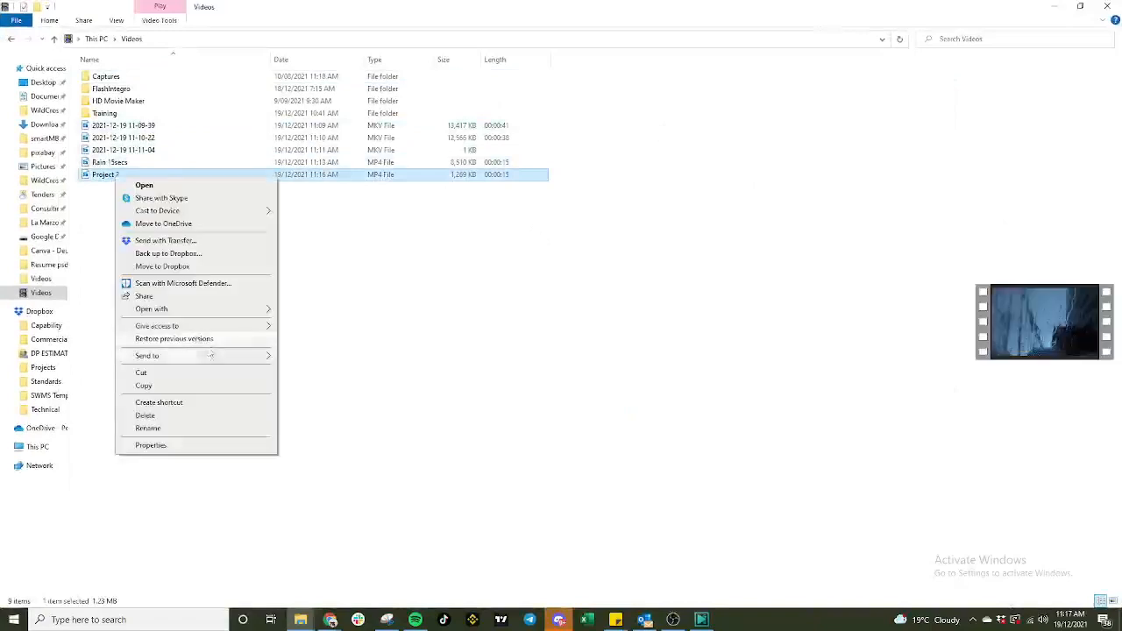
click(147, 428)
text(Rain 15secs Formatted)
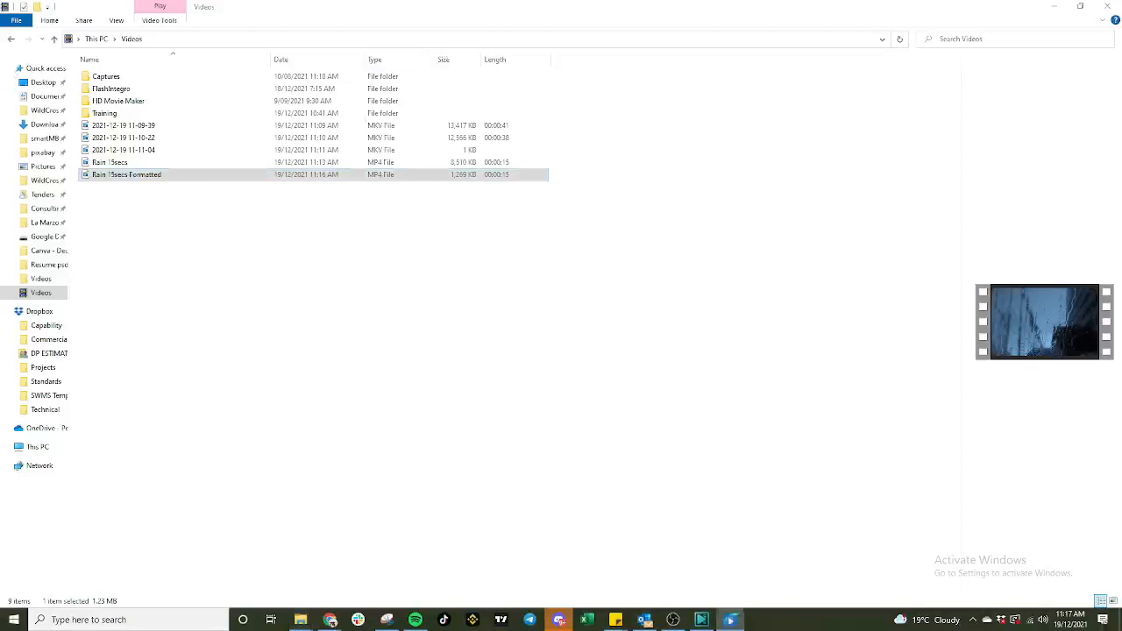
double_click(125, 174)
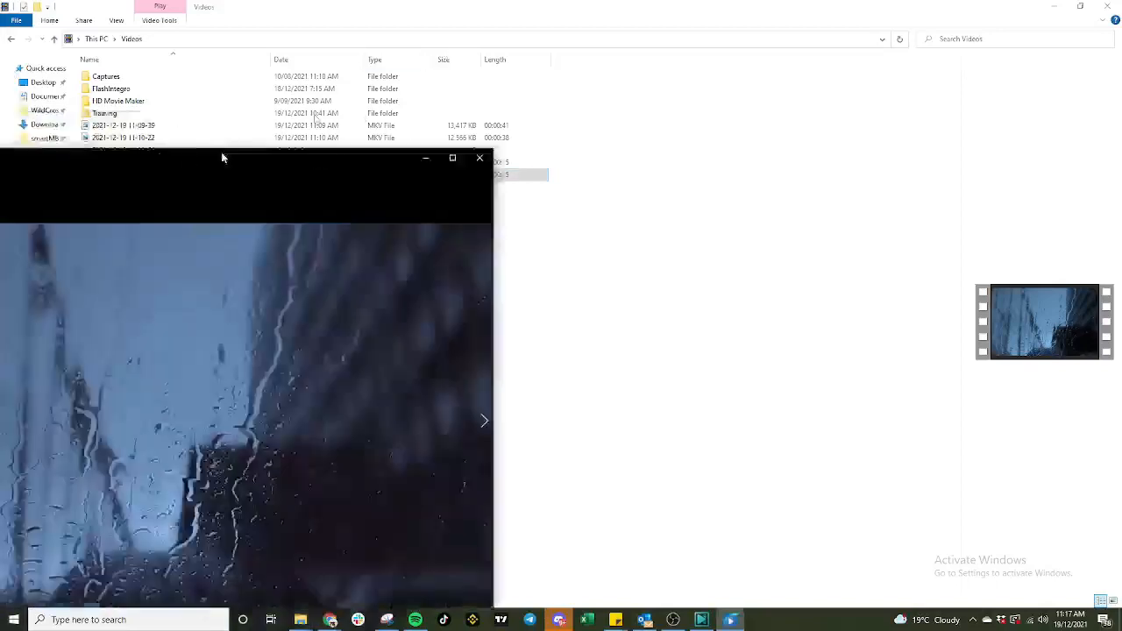
click(452, 158)
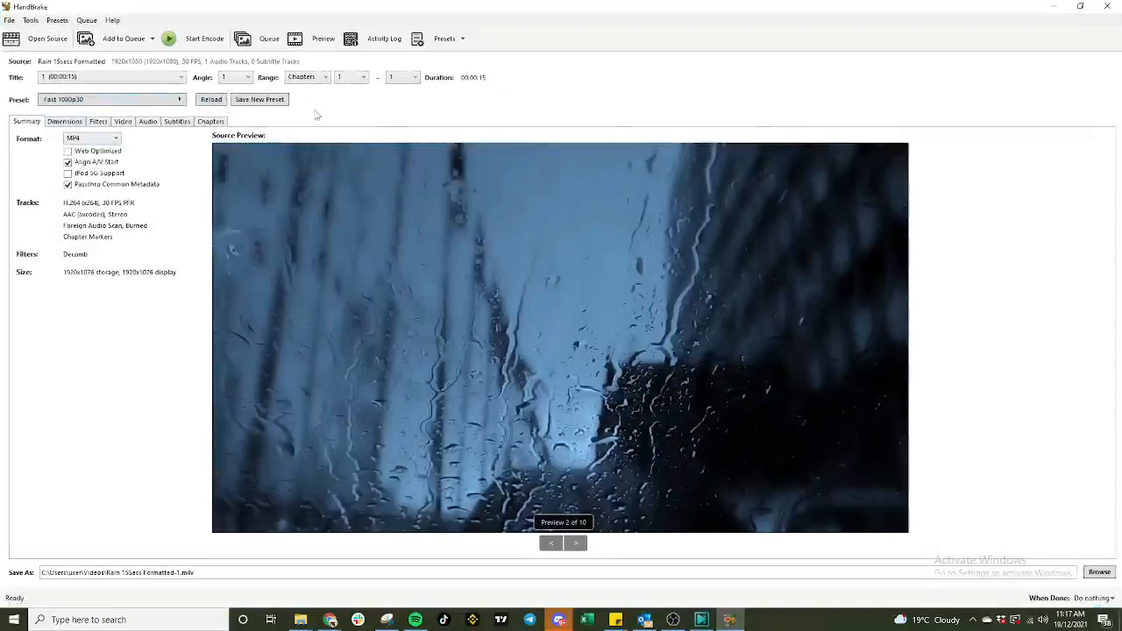
mouse_move(140, 152)
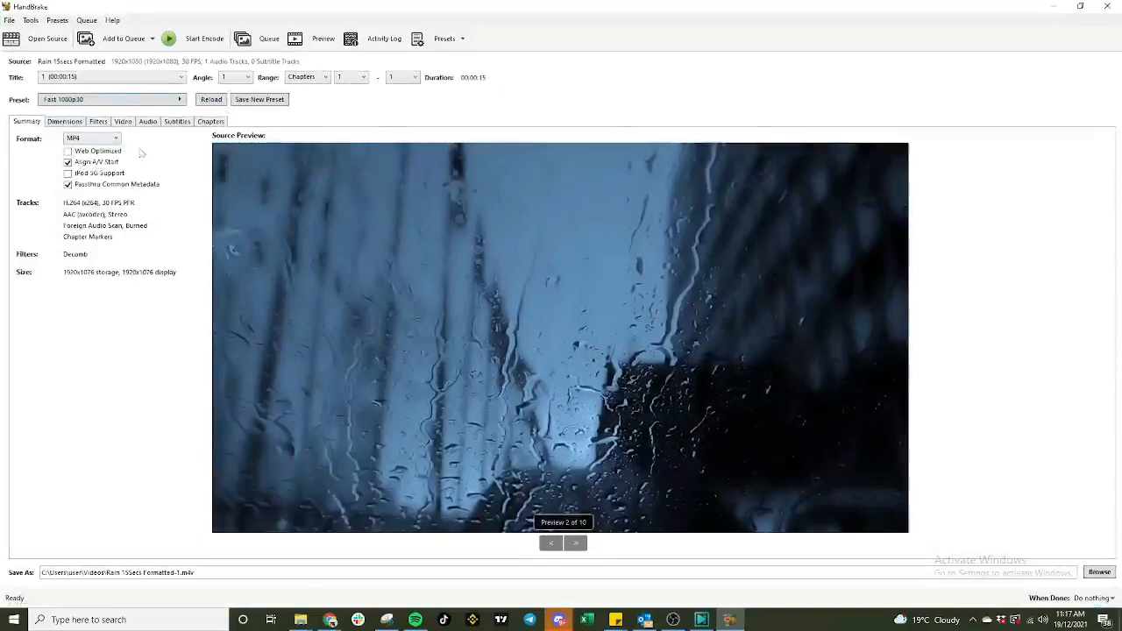
mouse_move(68, 150)
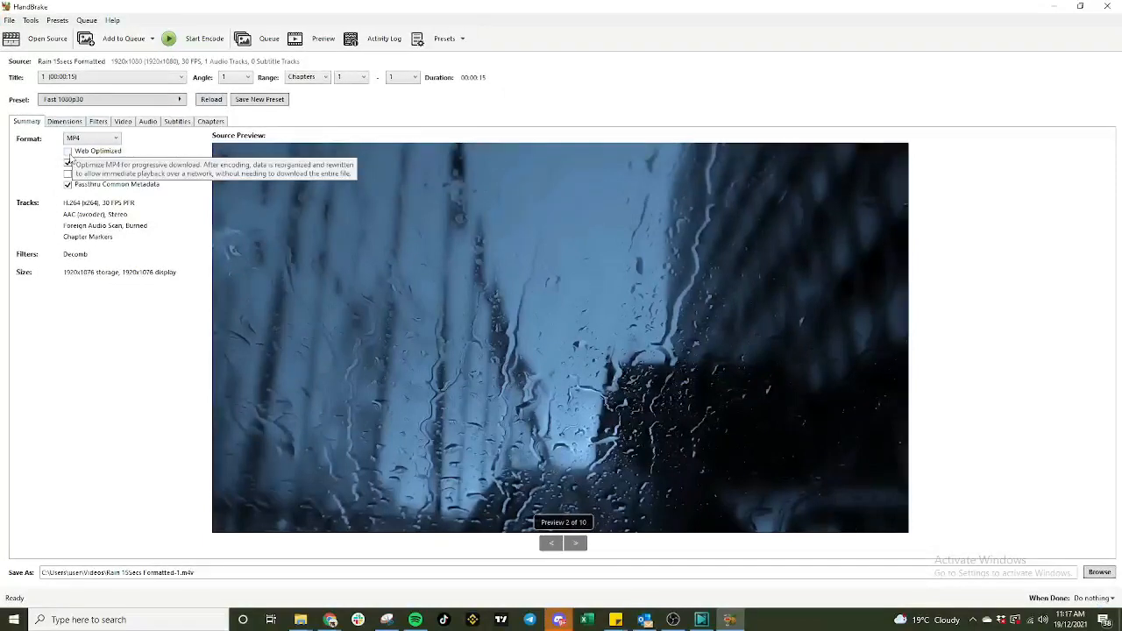
Turn on Web Optimized for the Rain 15secs Formatted MP4 output.
click(68, 151)
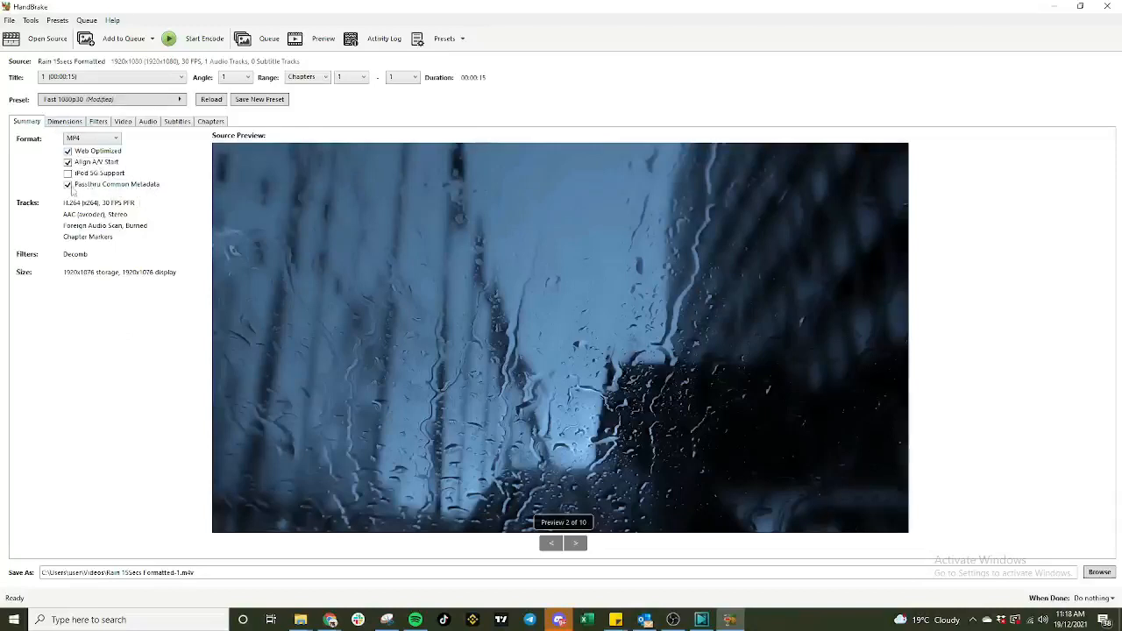
mouse_move(136, 193)
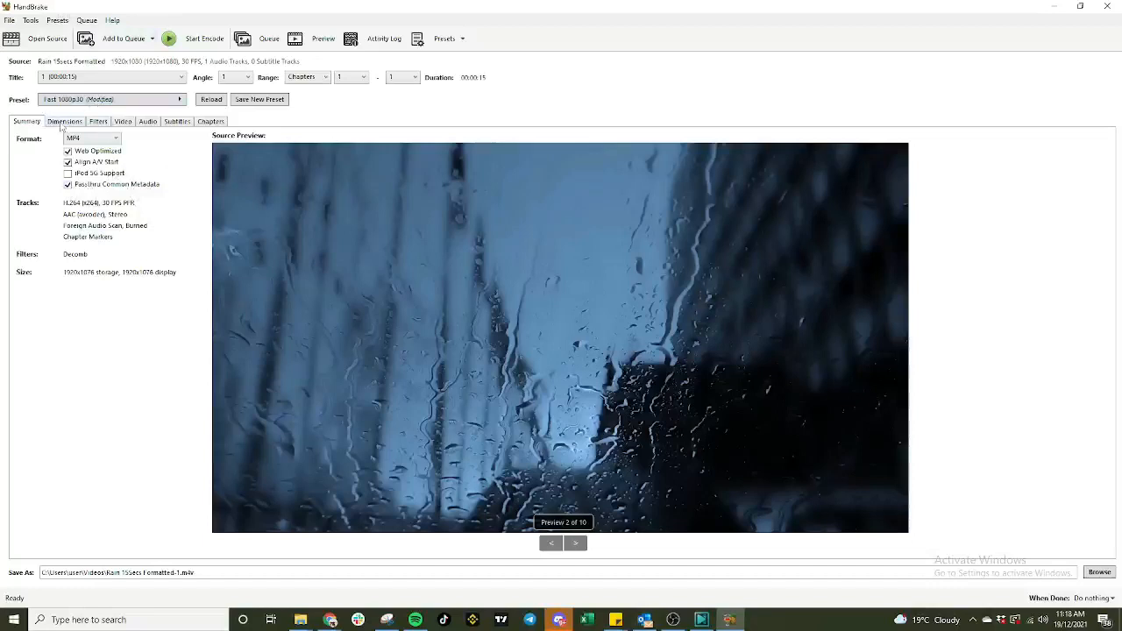
Lower the H.264 constant quality from 22 toward 25 in the Video settings.
click(63, 121)
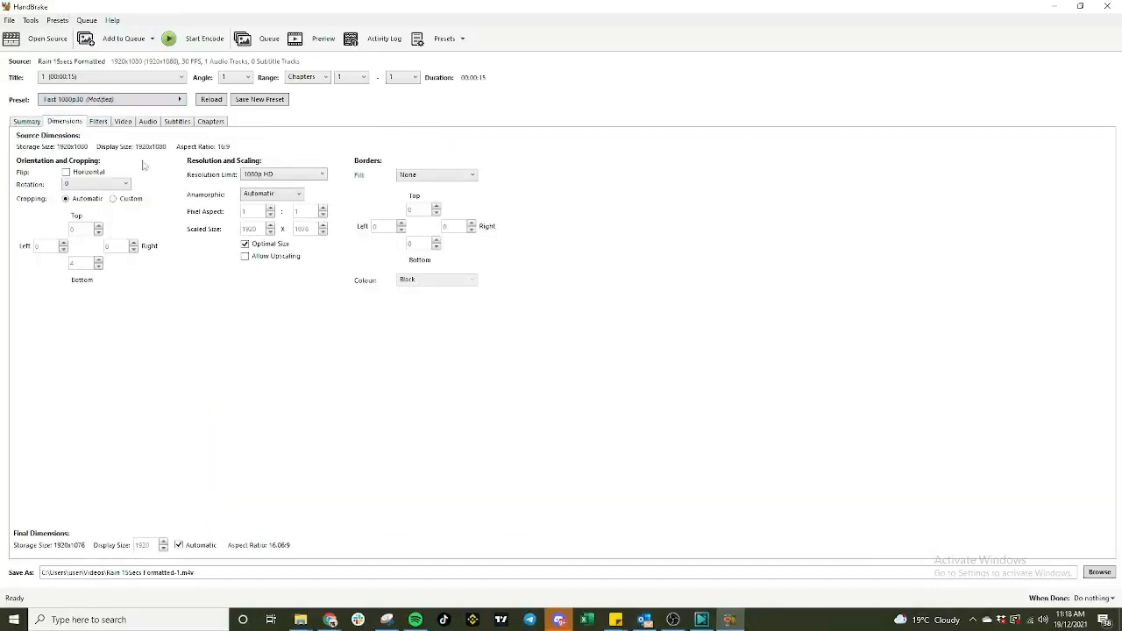
mouse_move(246, 151)
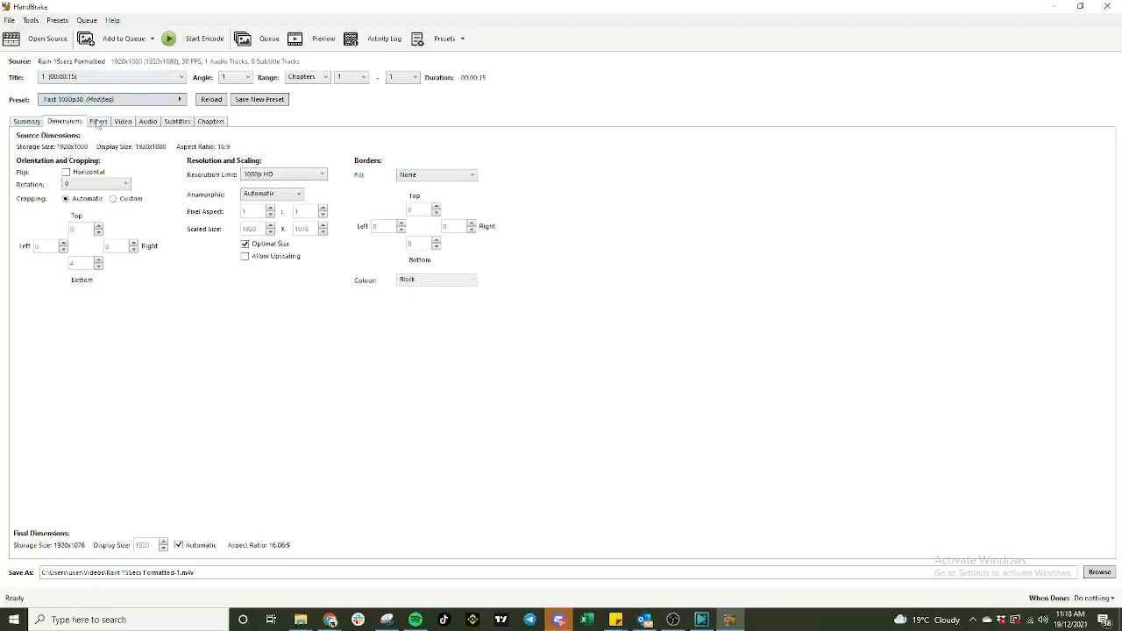
click(123, 121)
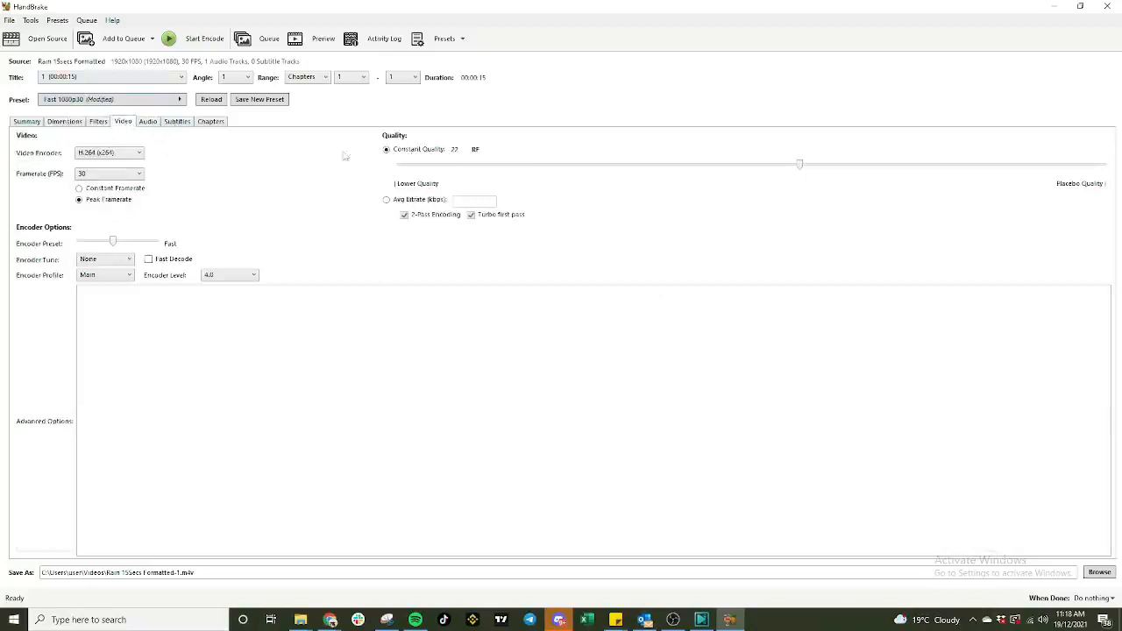
mouse_move(105, 173)
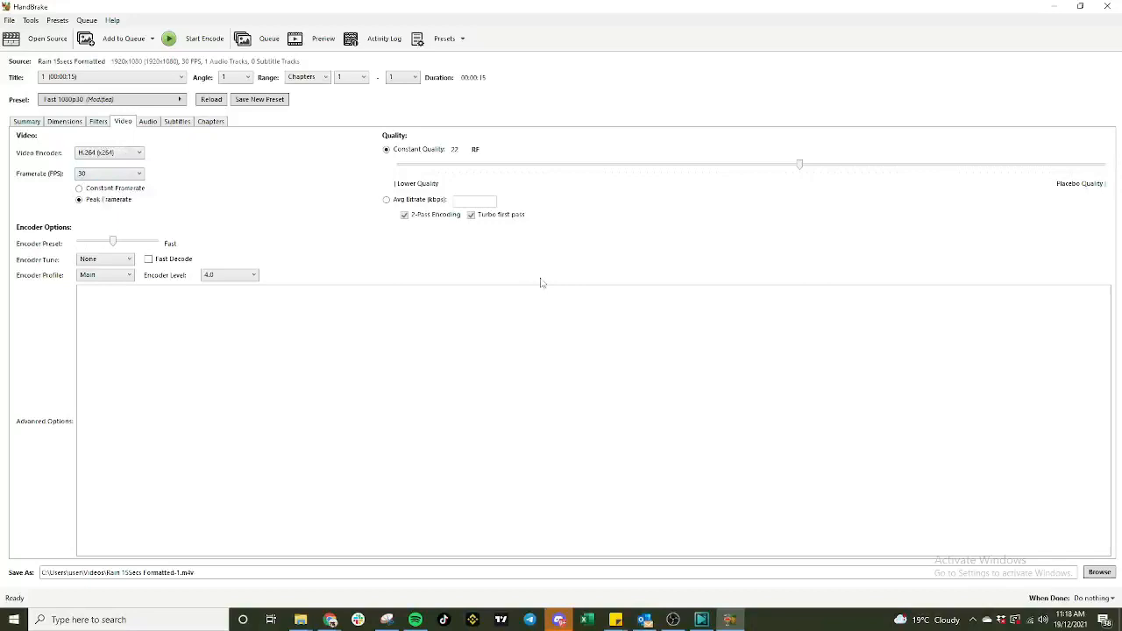
mouse_move(593, 131)
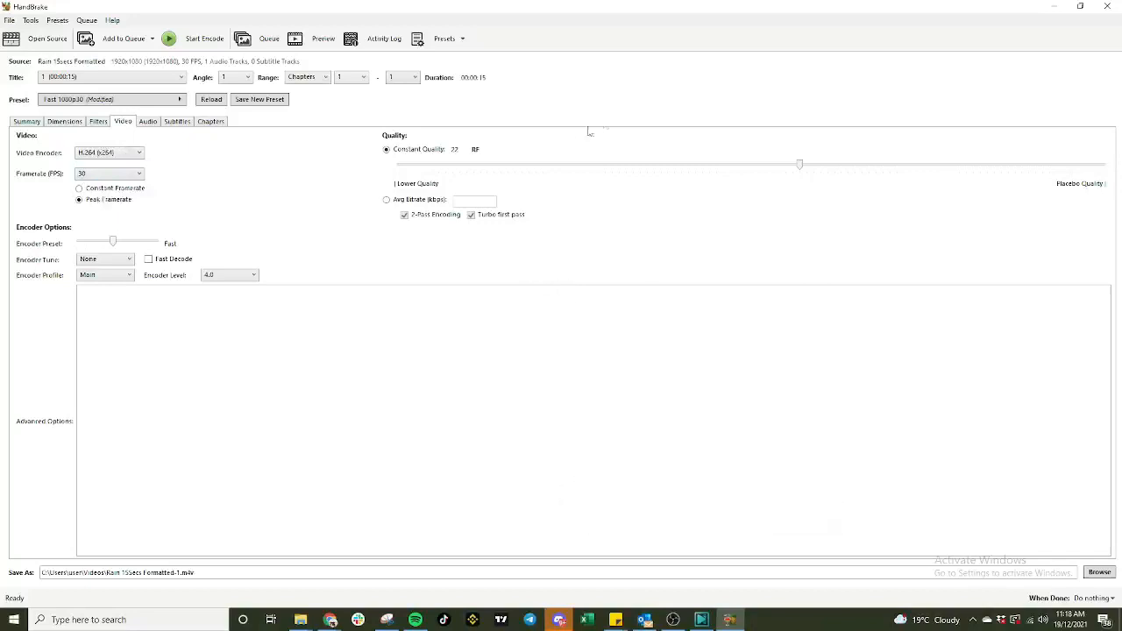
mouse_move(400, 147)
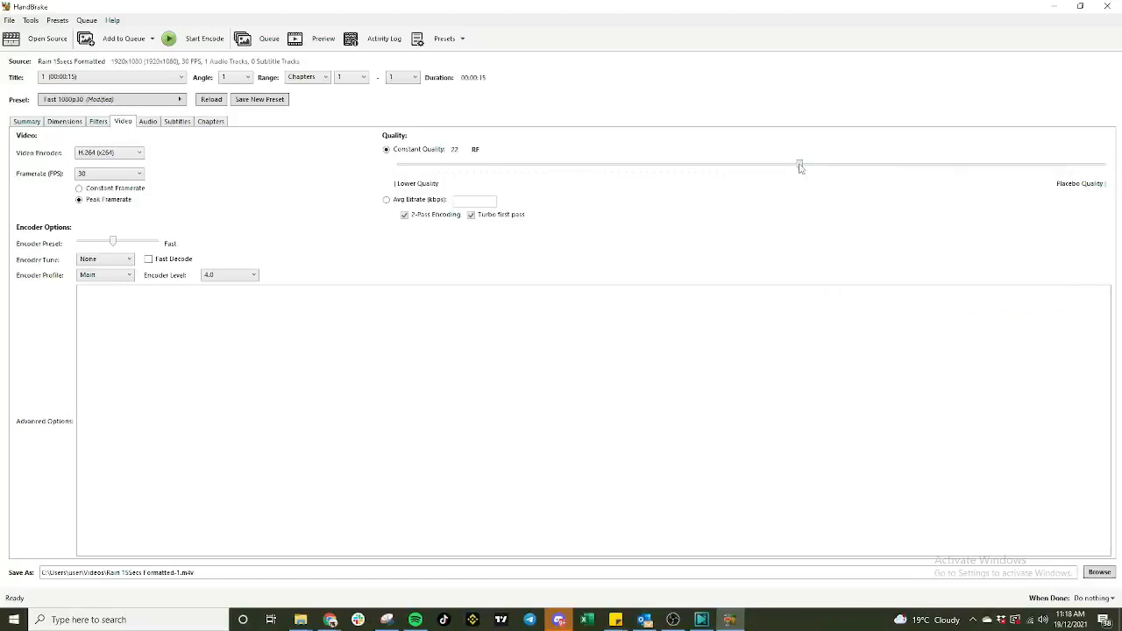
drag(800, 165, 757, 165)
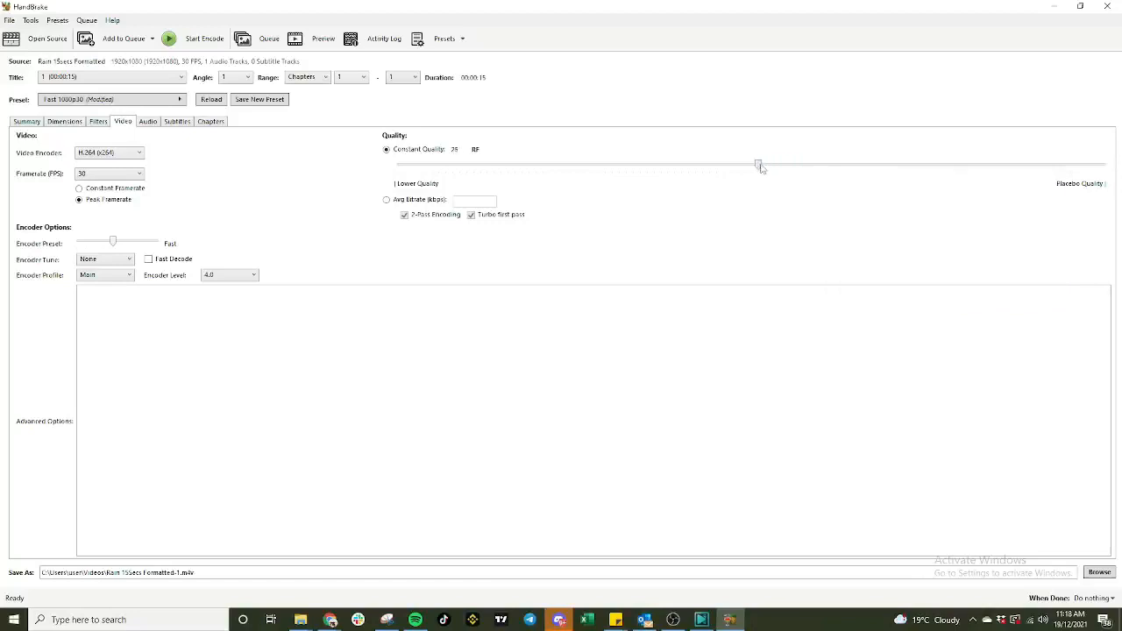
mouse_move(747, 179)
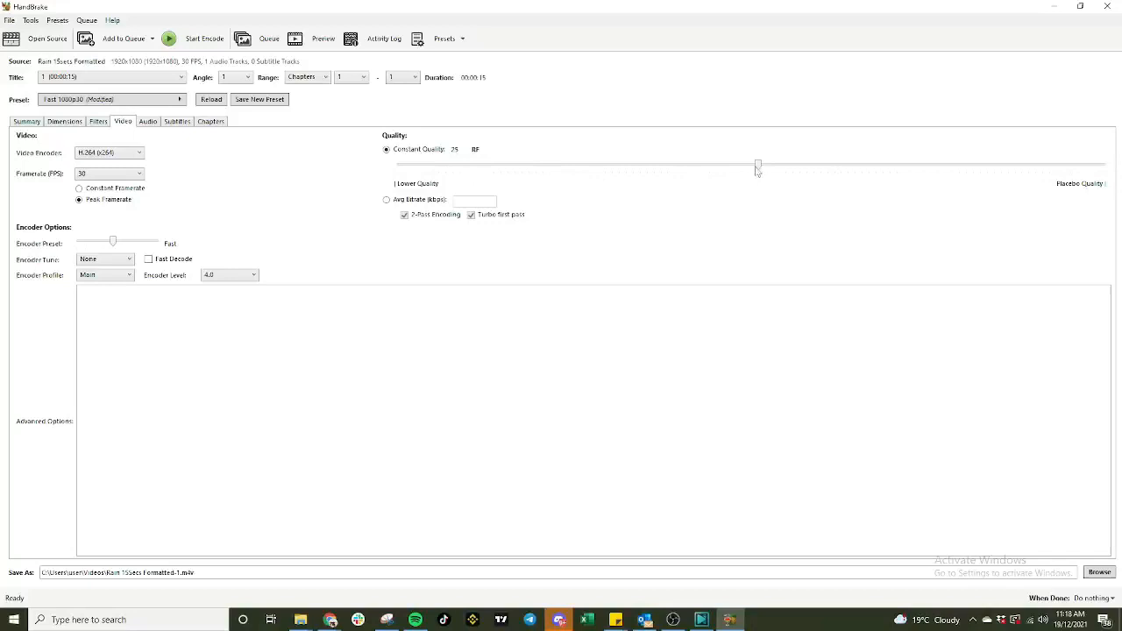
mouse_move(758, 166)
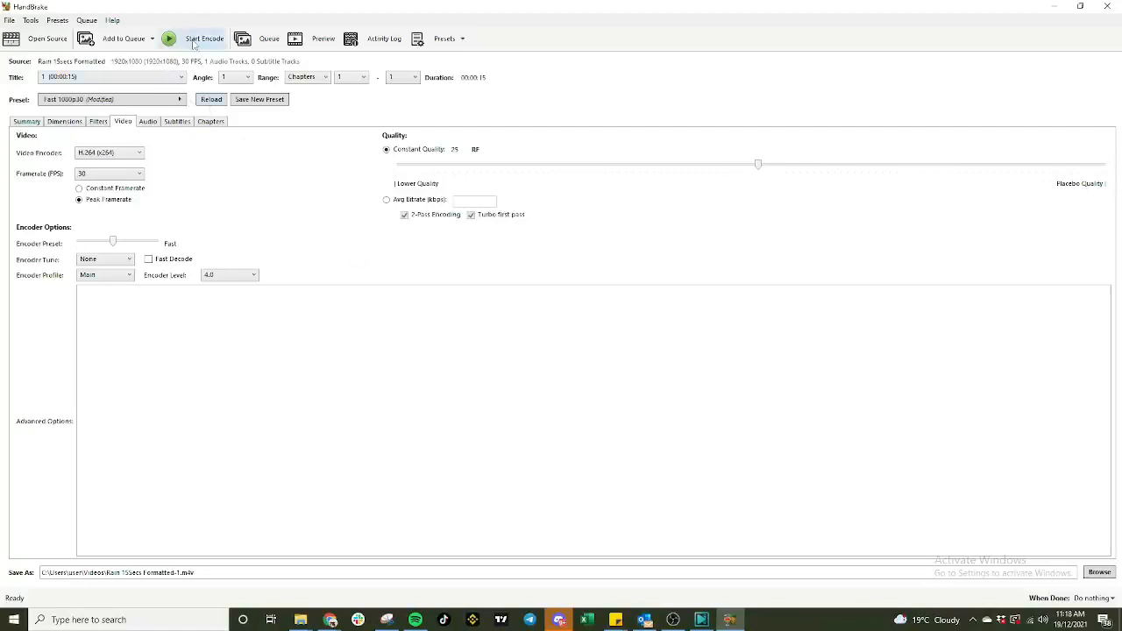
Encode the formatted rain clip and return to the Videos folder with the new MP4.
click(203, 39)
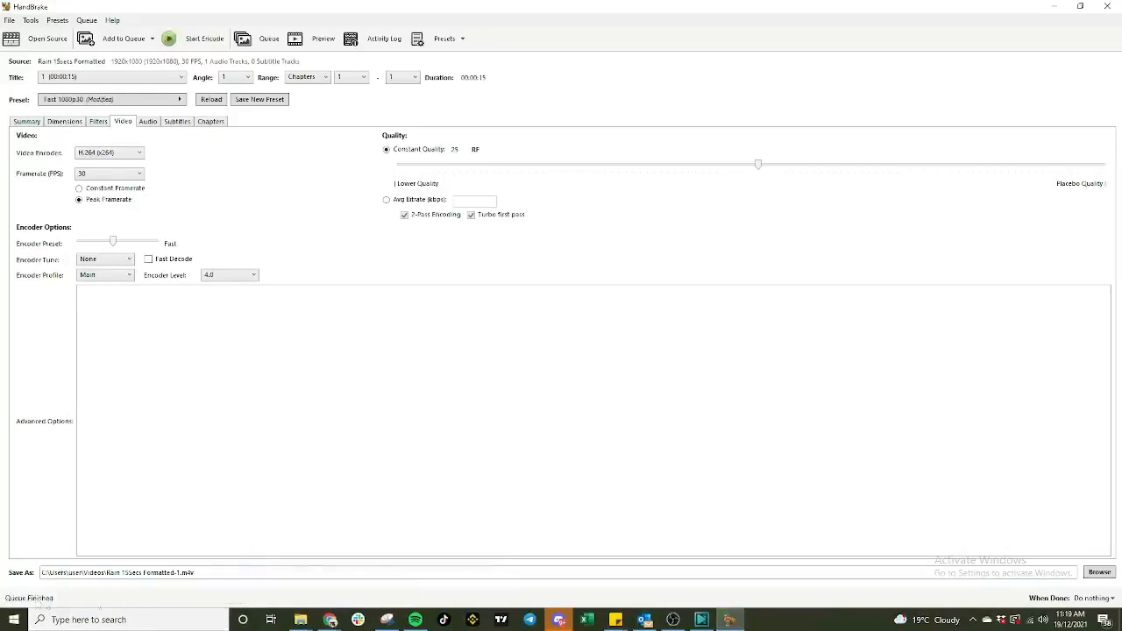
click(302, 620)
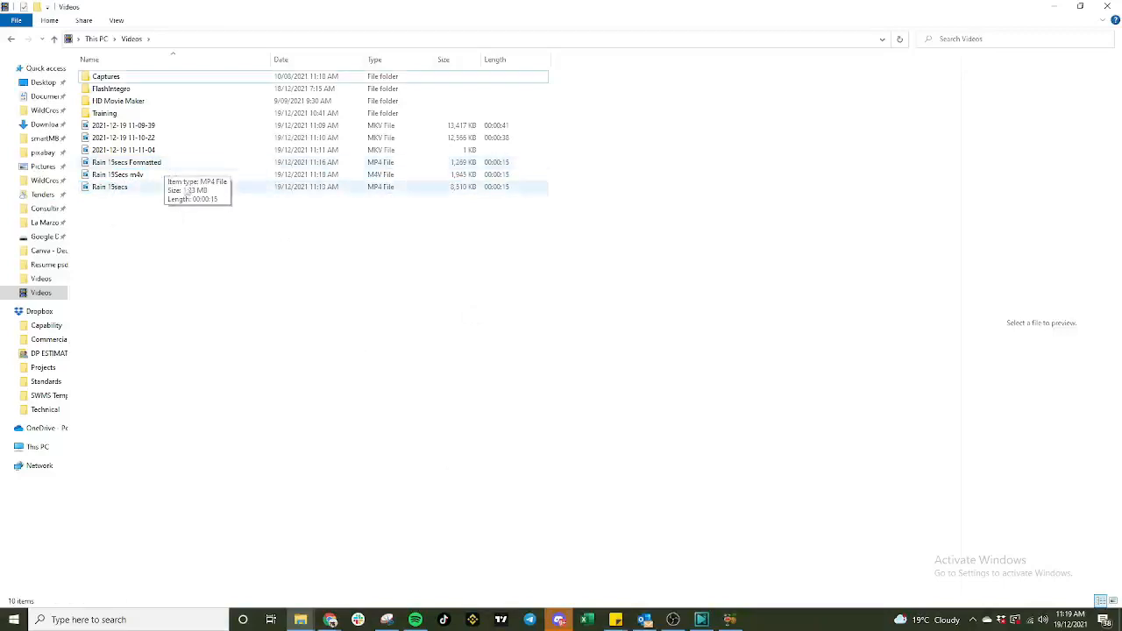
Launch MKVToolNix GUI beside the Videos folder with an empty merge job.
click(122, 176)
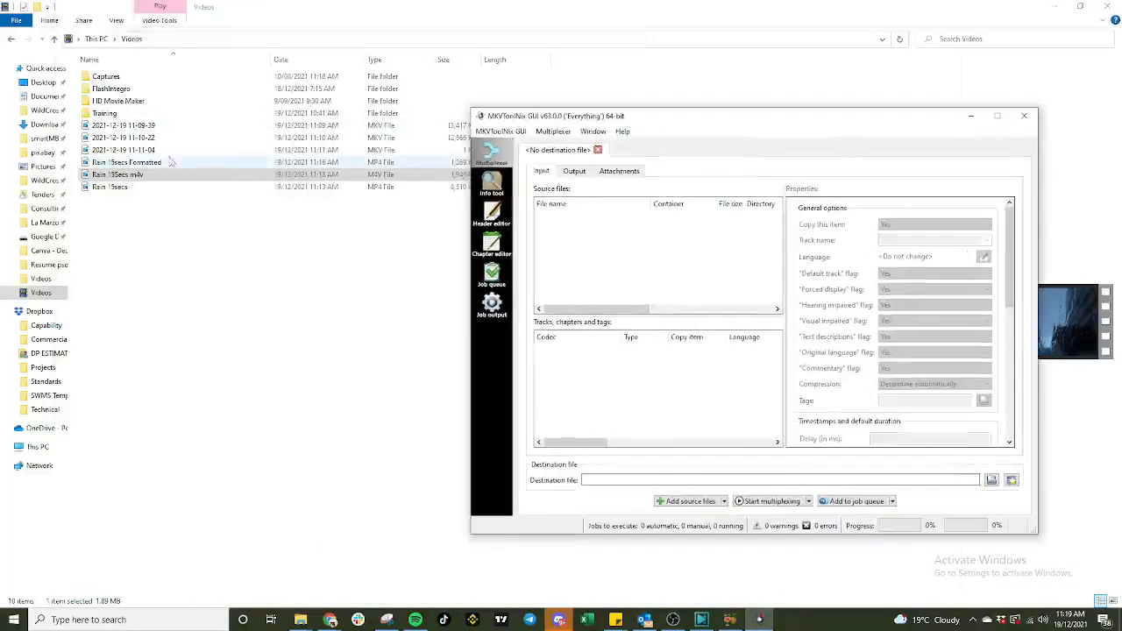
Add the 15-second rain clip, append copies to it, and rename the one-minute destination file.
click(119, 175)
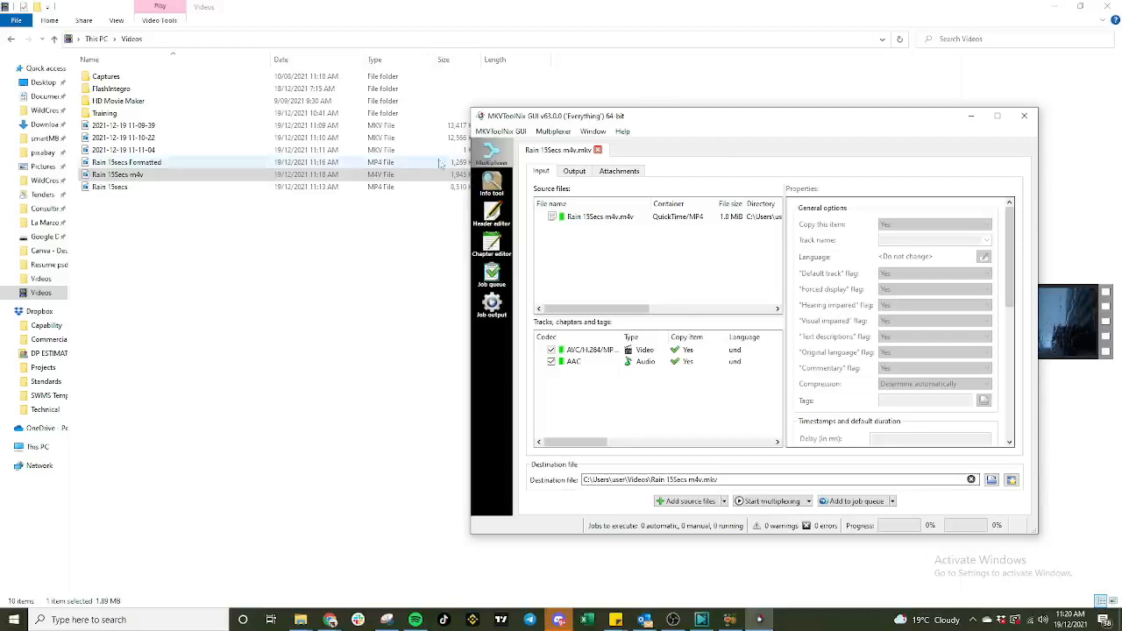
click(119, 176)
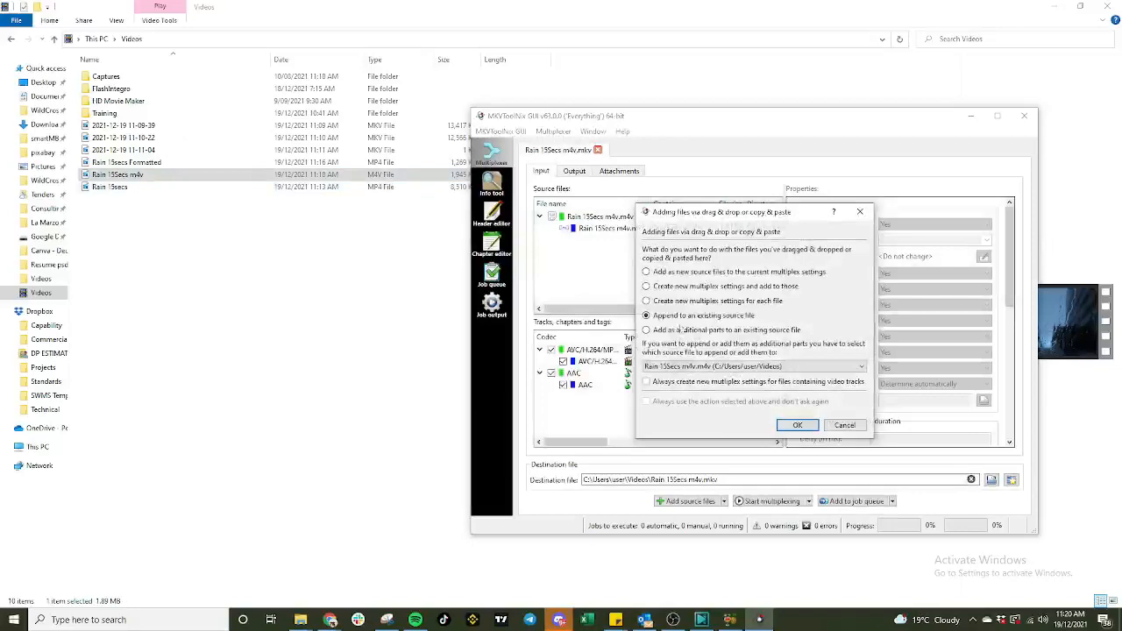
click(796, 426)
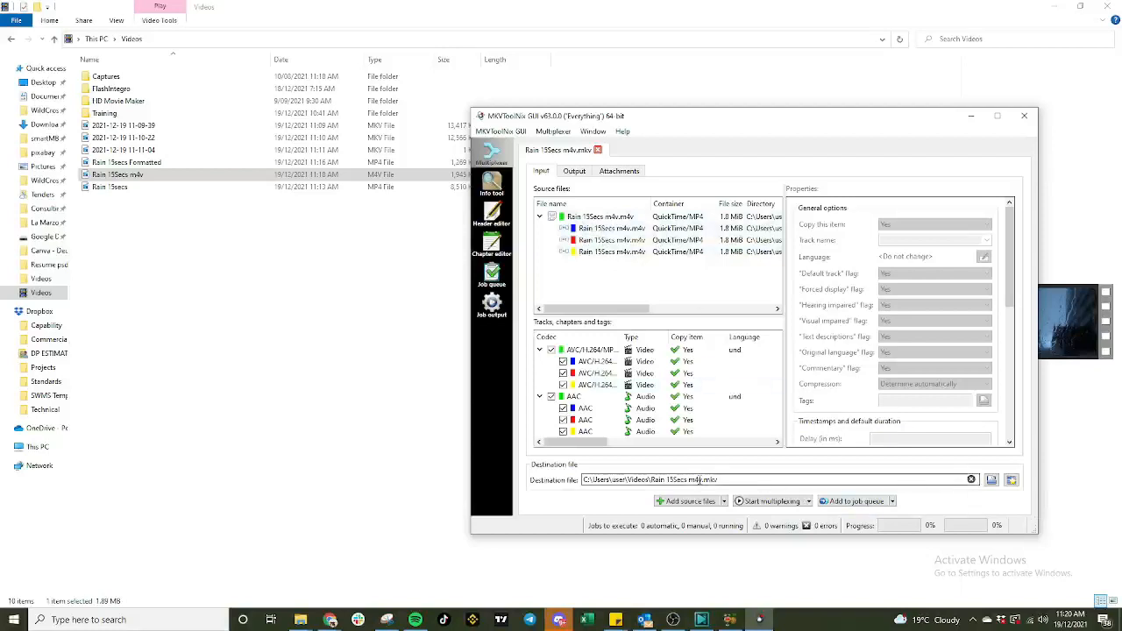
double_click(675, 480)
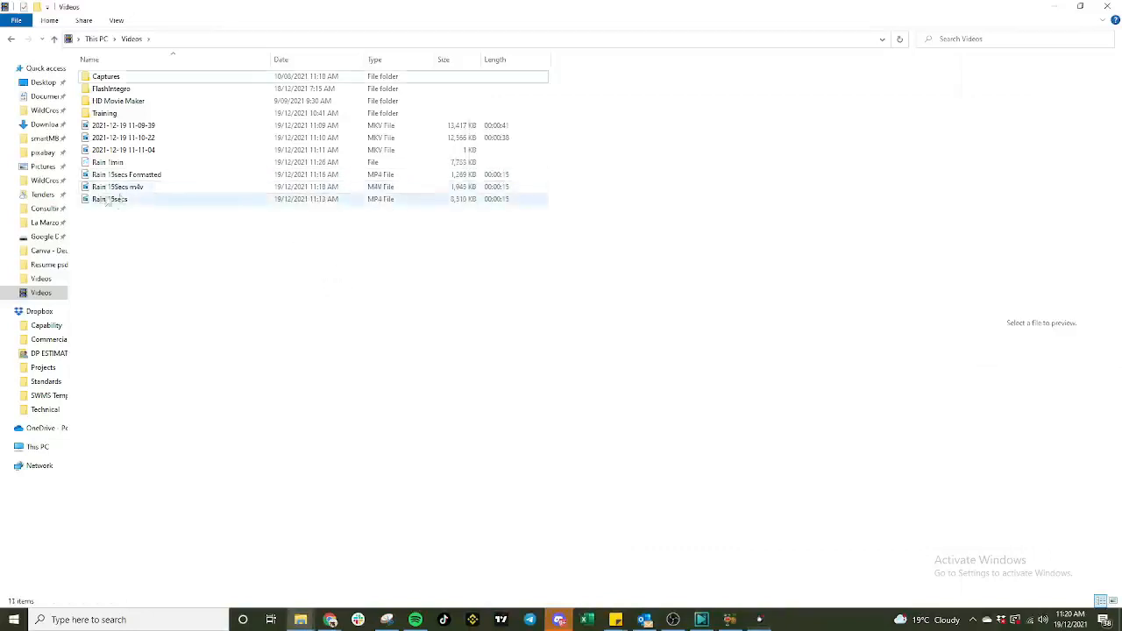
Rename the merged file to Rain 1min.mkv so it reads as a one-minute MKV.
click(108, 161)
text(.mov)
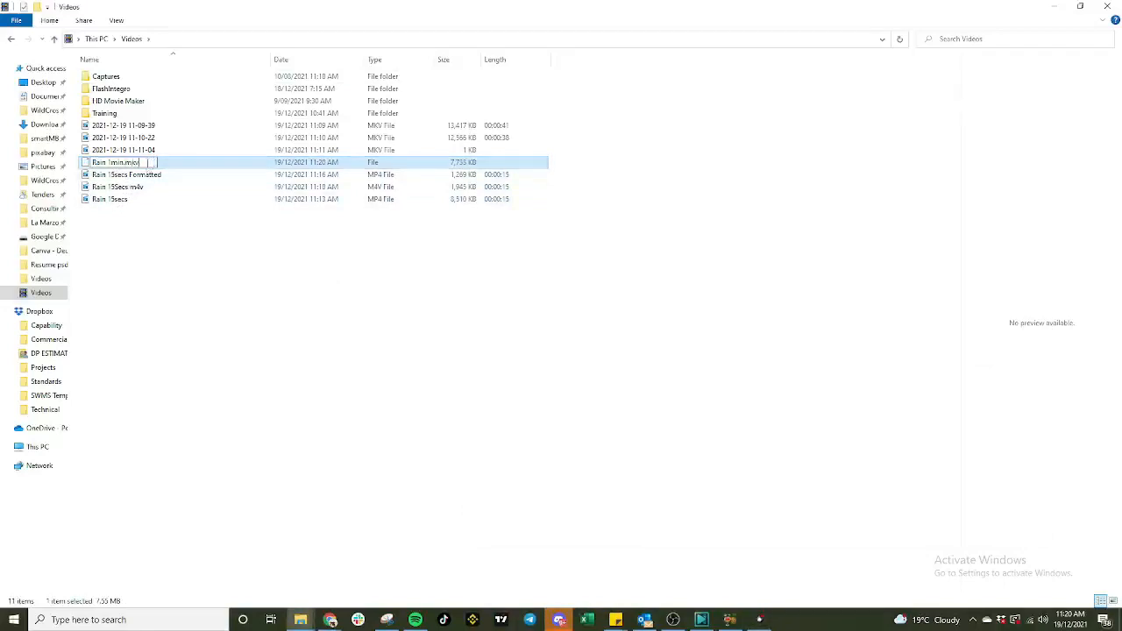
key(enter)
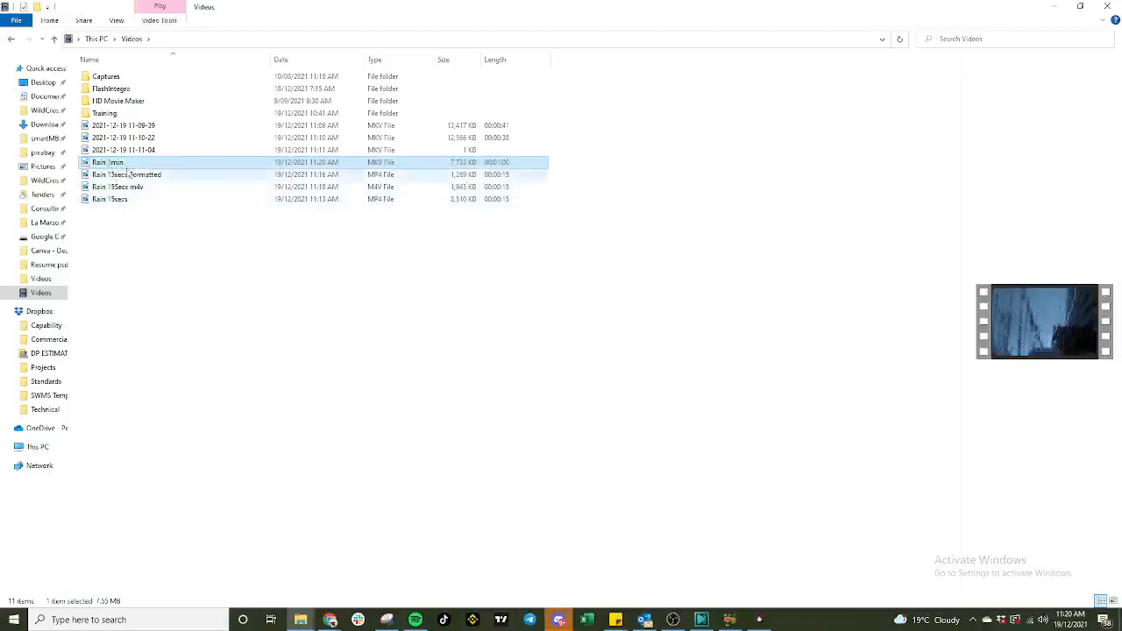
mouse_move(330, 621)
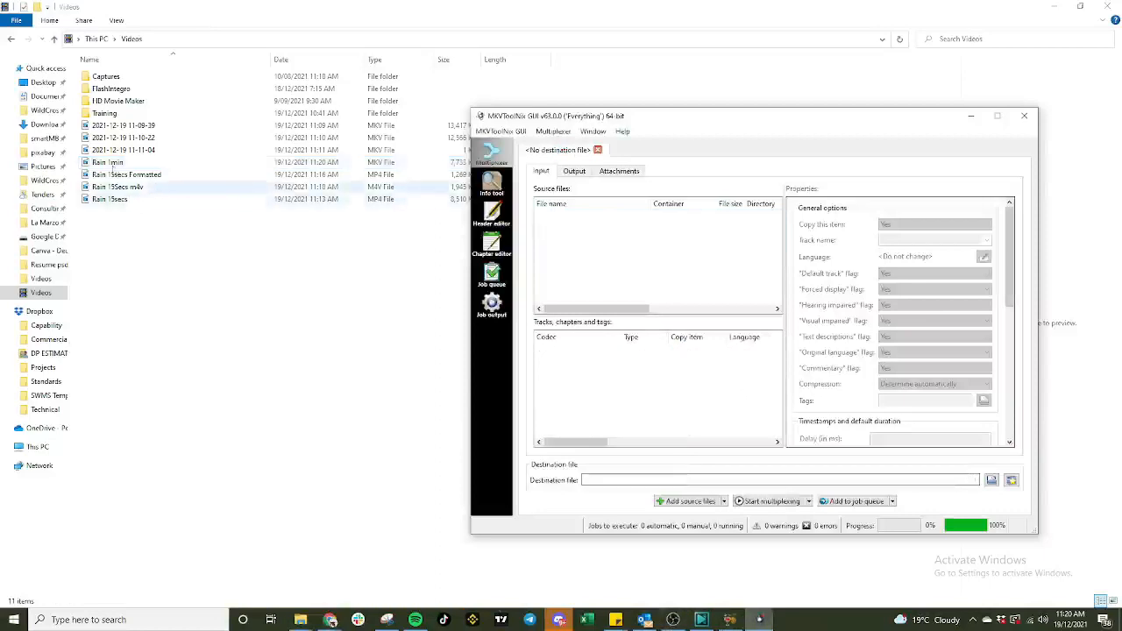
Append copies of Rain 1min.mkv and multiplex them into Rain 10mins.mkv.
click(108, 161)
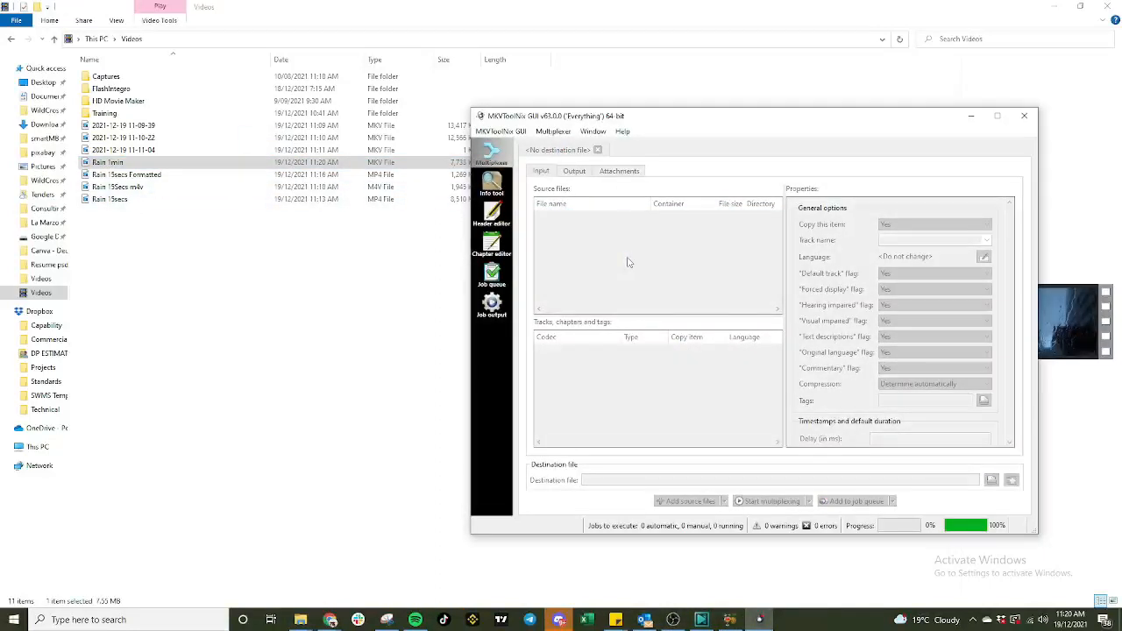
click(687, 501)
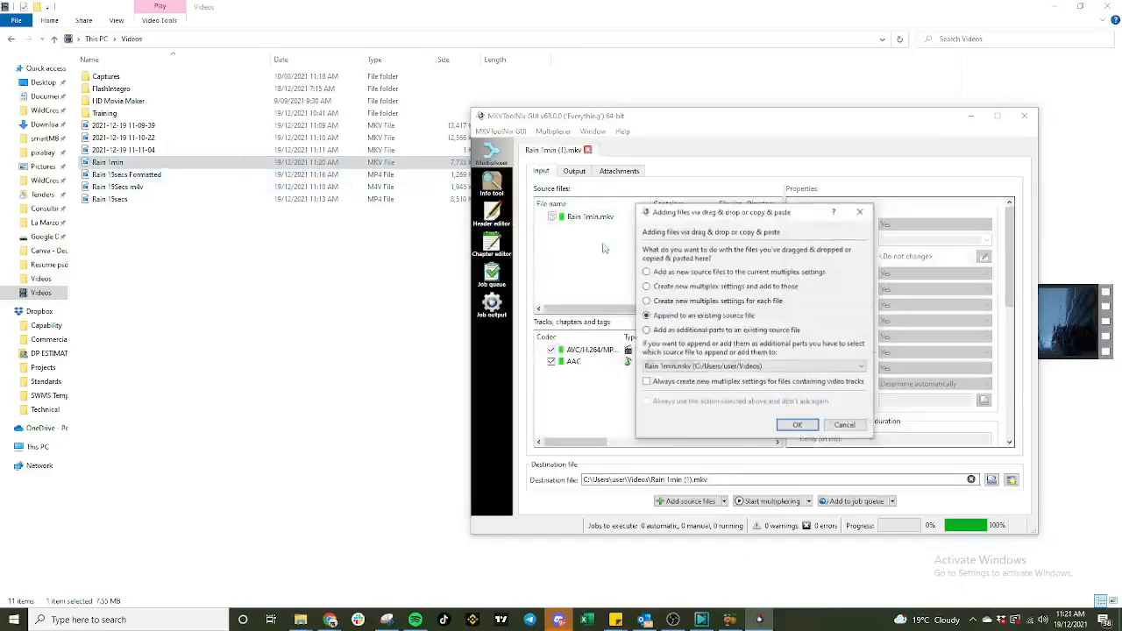
click(796, 424)
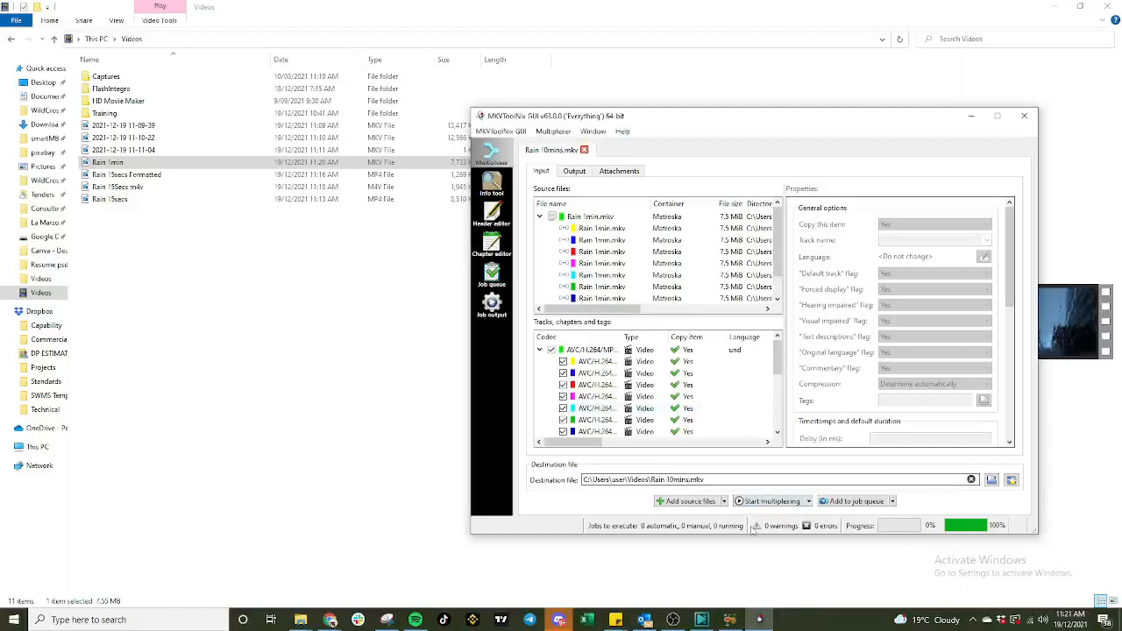
click(768, 501)
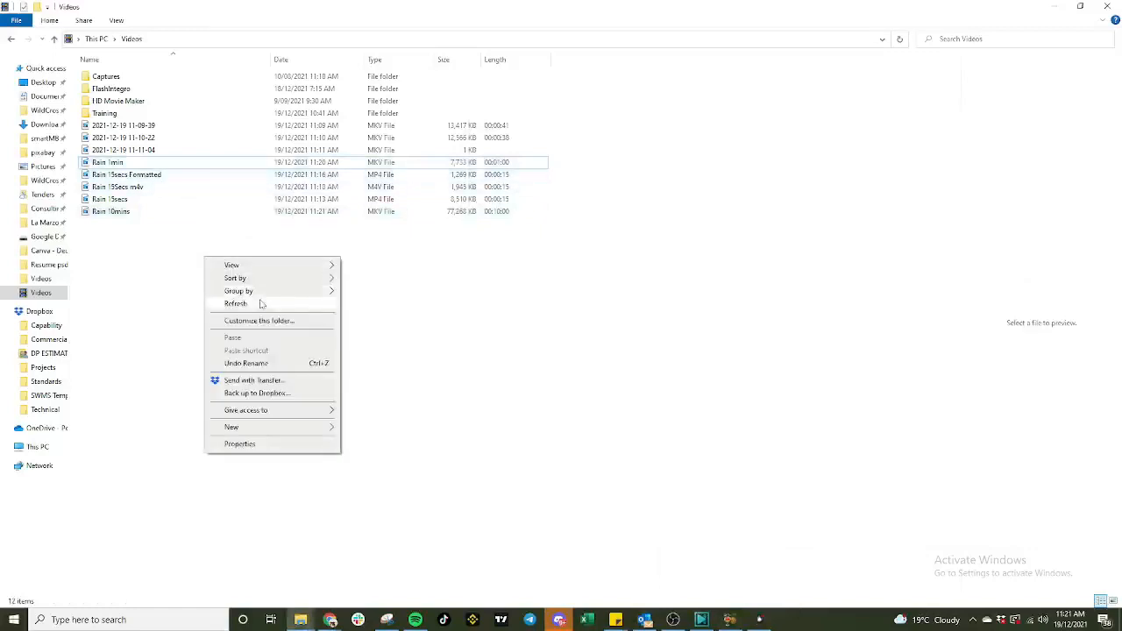
Merge the appended Rain 10mins.mkv copies into a one-hour file named Rain 1hr.mkv.
click(112, 210)
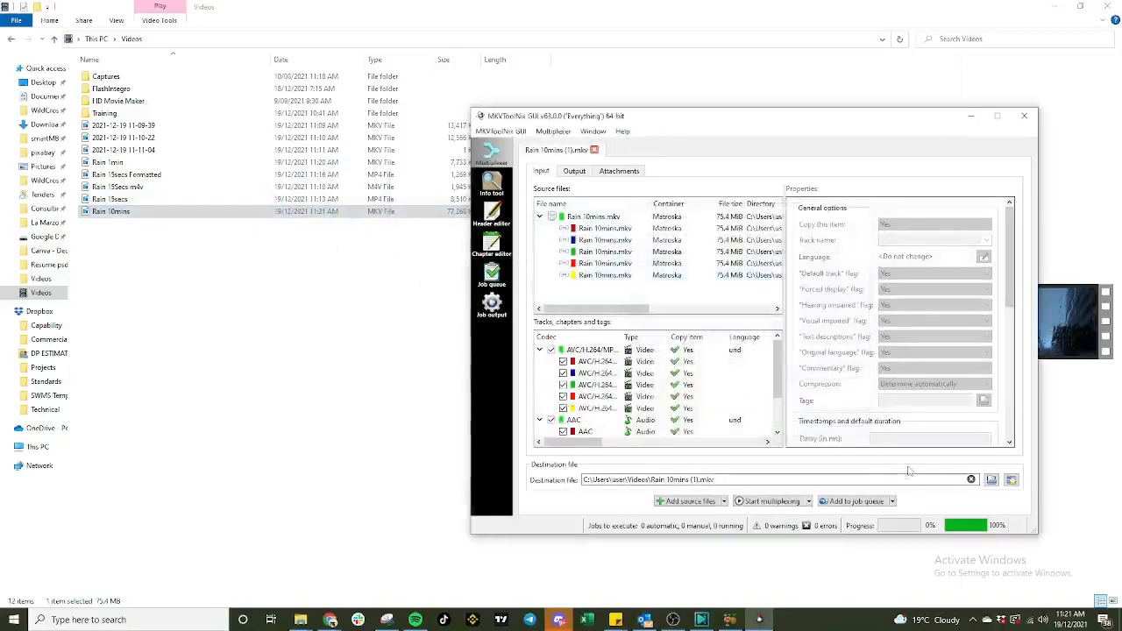
double_click(683, 480)
text(hr)
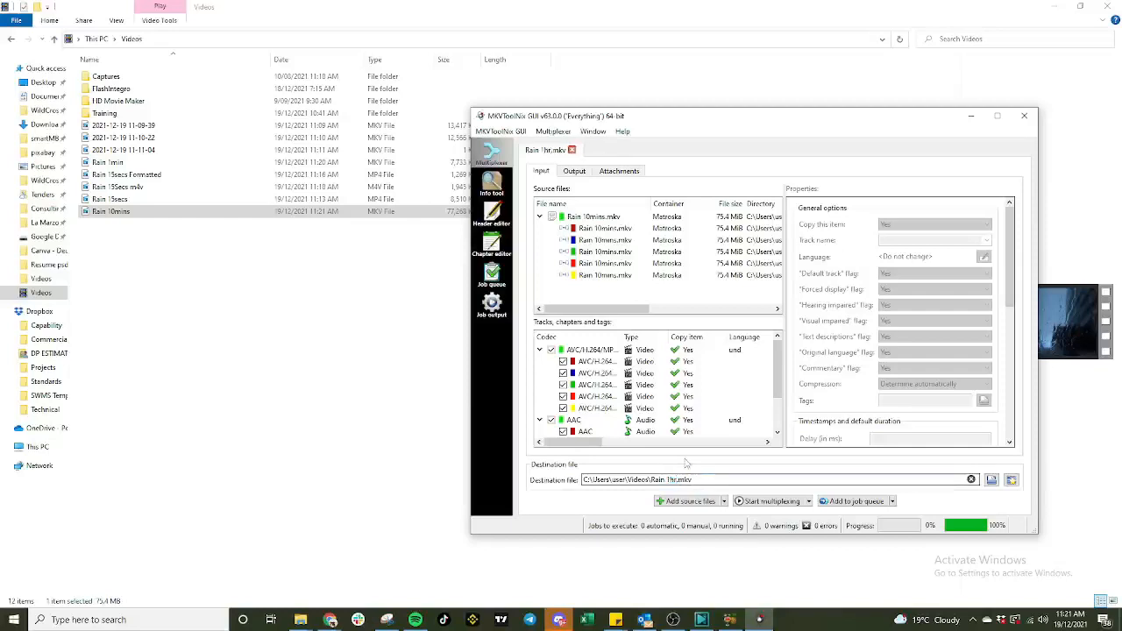
click(767, 501)
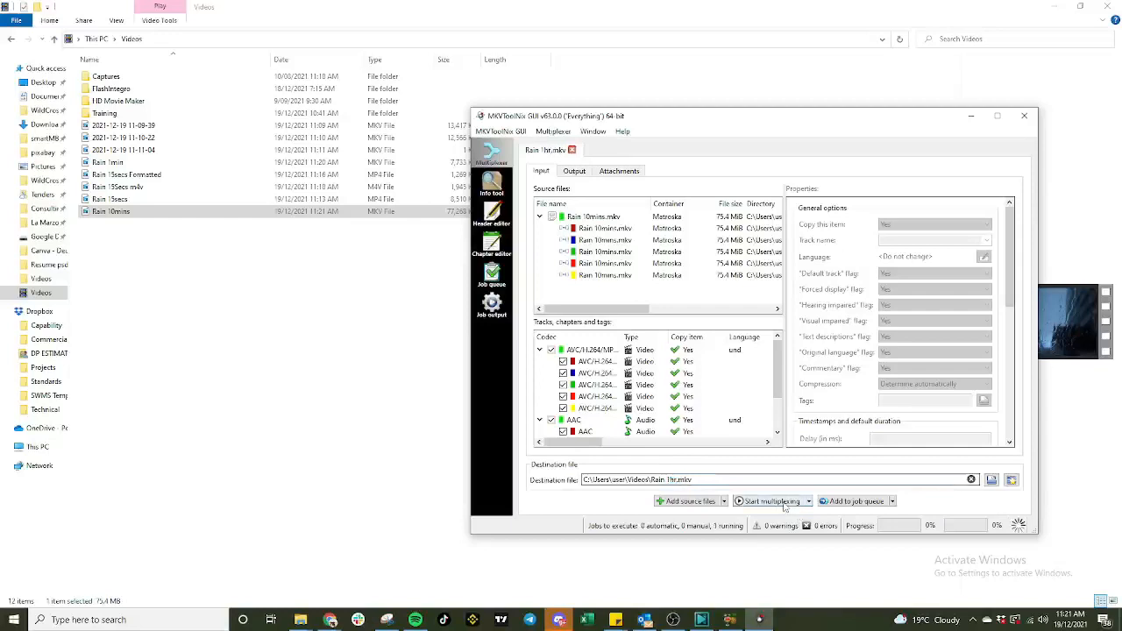
click(768, 501)
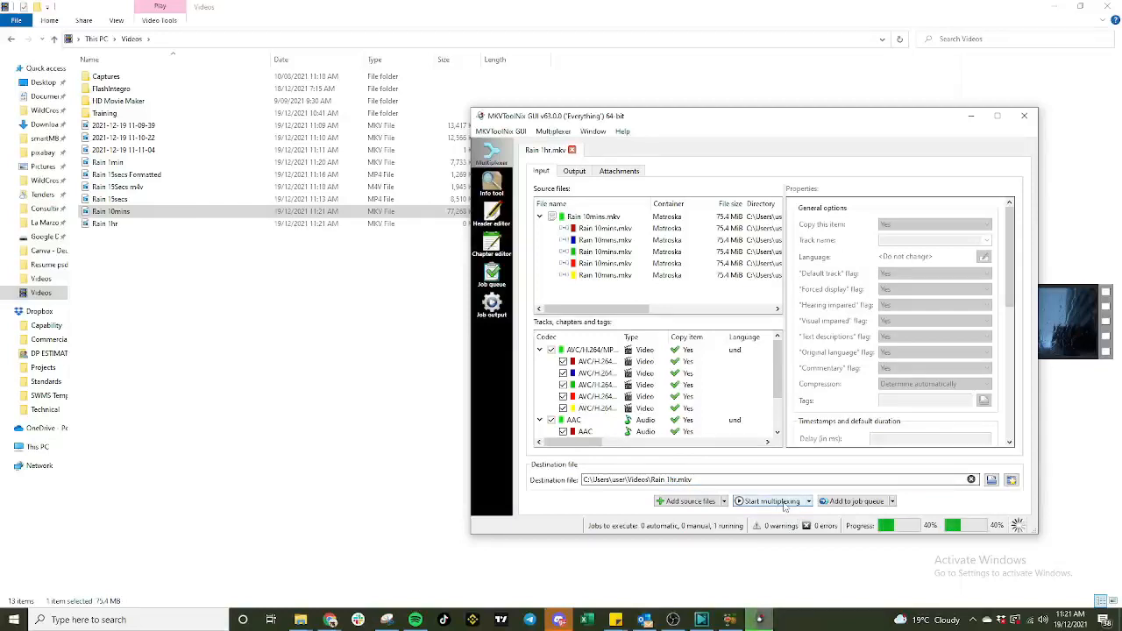
click(768, 501)
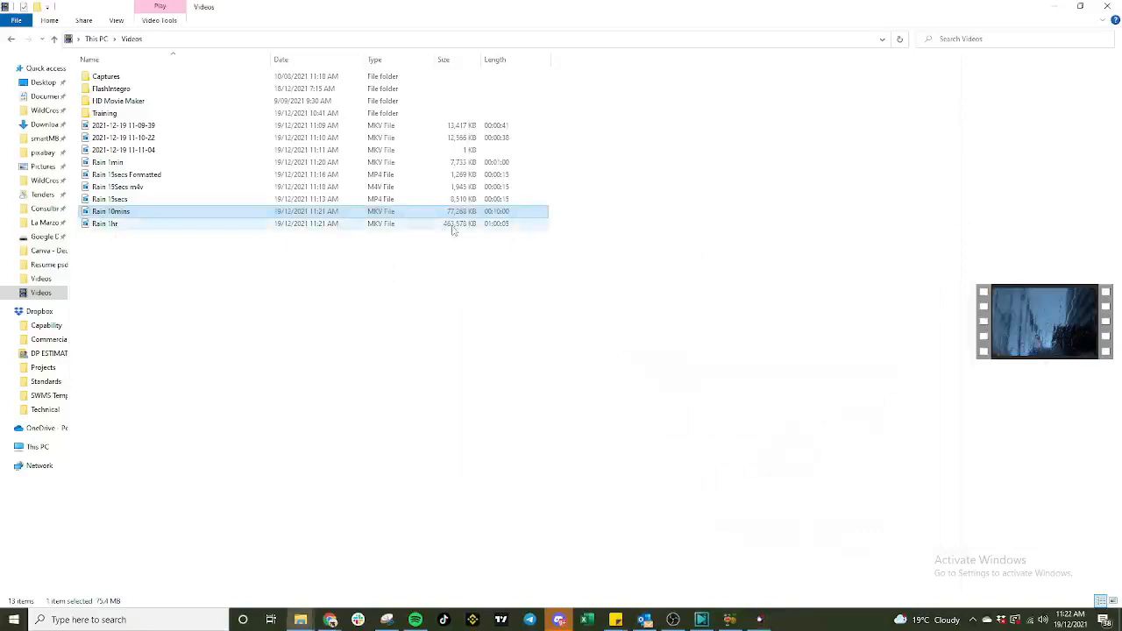
Select Rain 1hr.mkv in Videos and load it into MKVToolNix with appended copies.
click(112, 210)
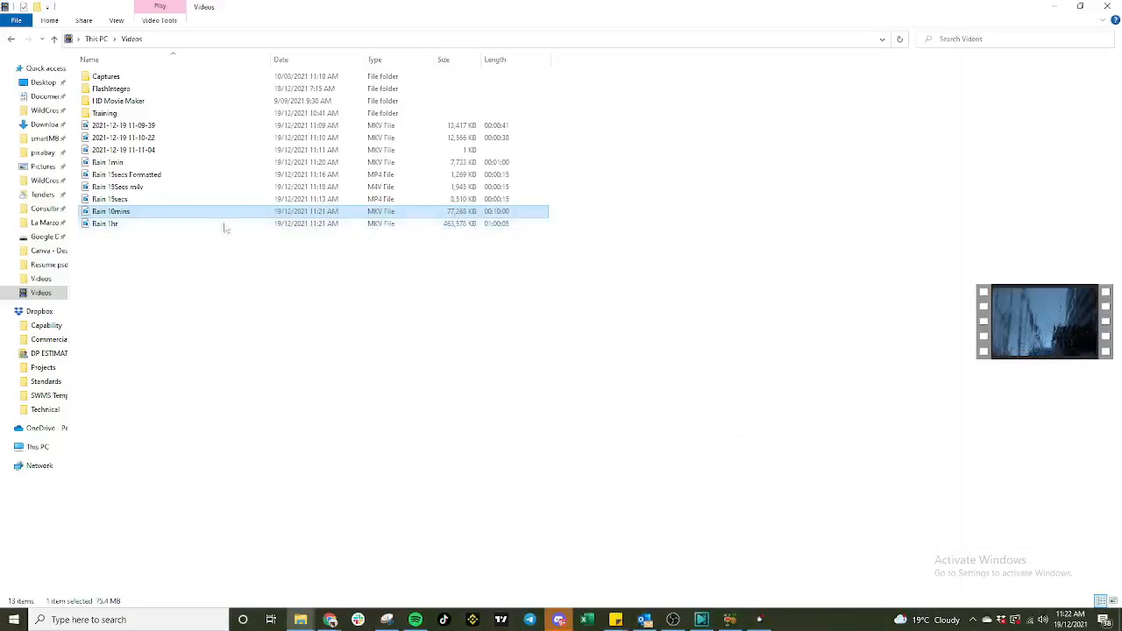
mouse_move(214, 247)
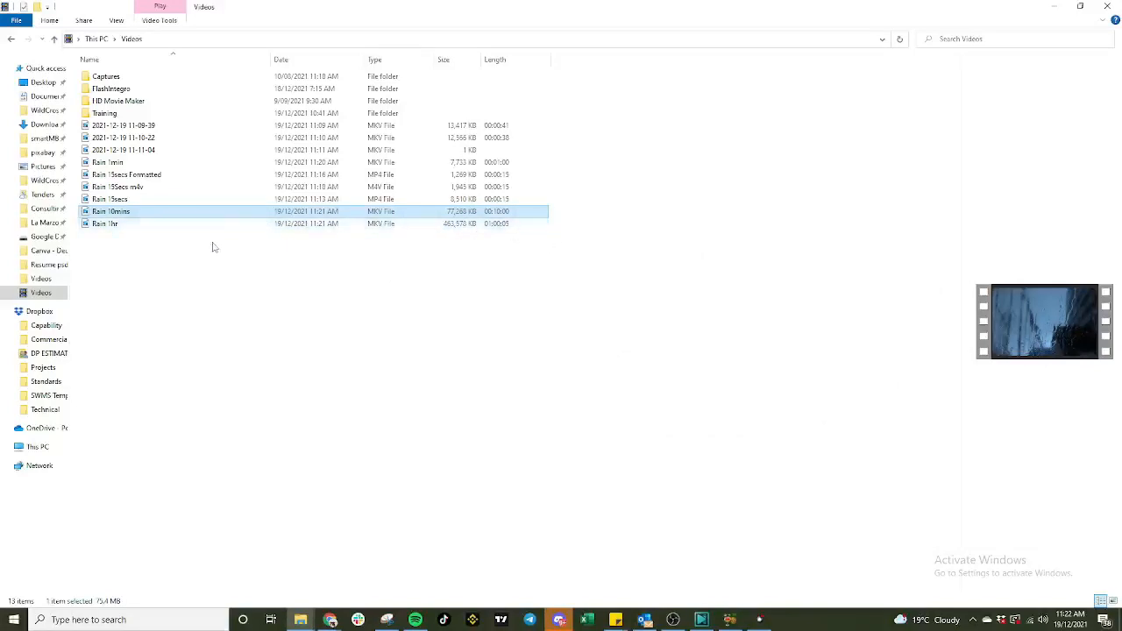
click(105, 224)
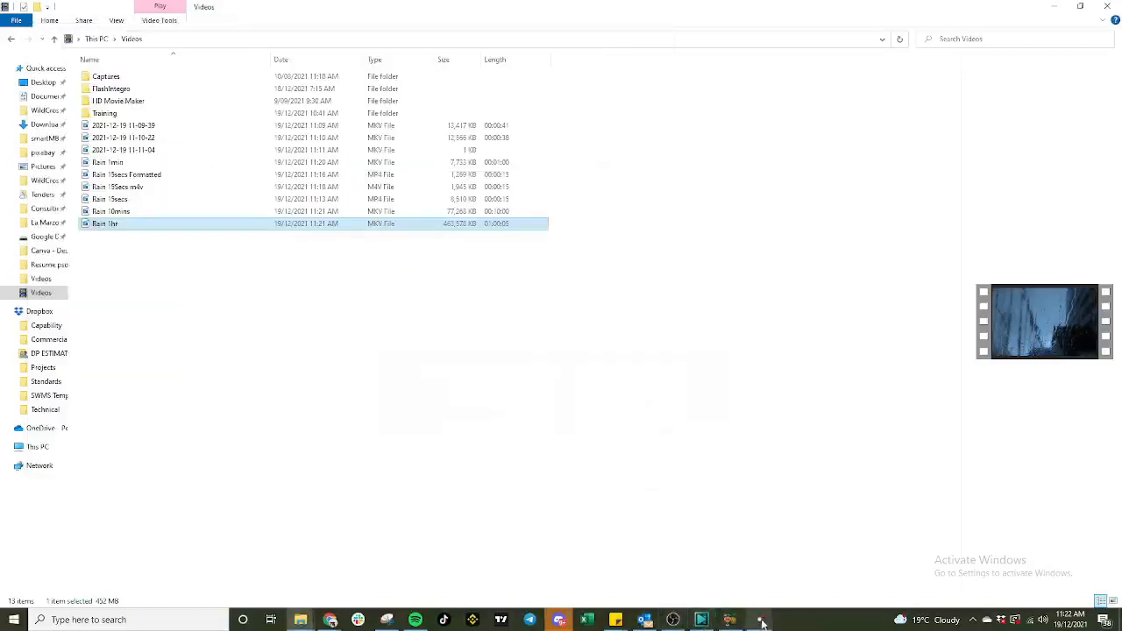
click(757, 621)
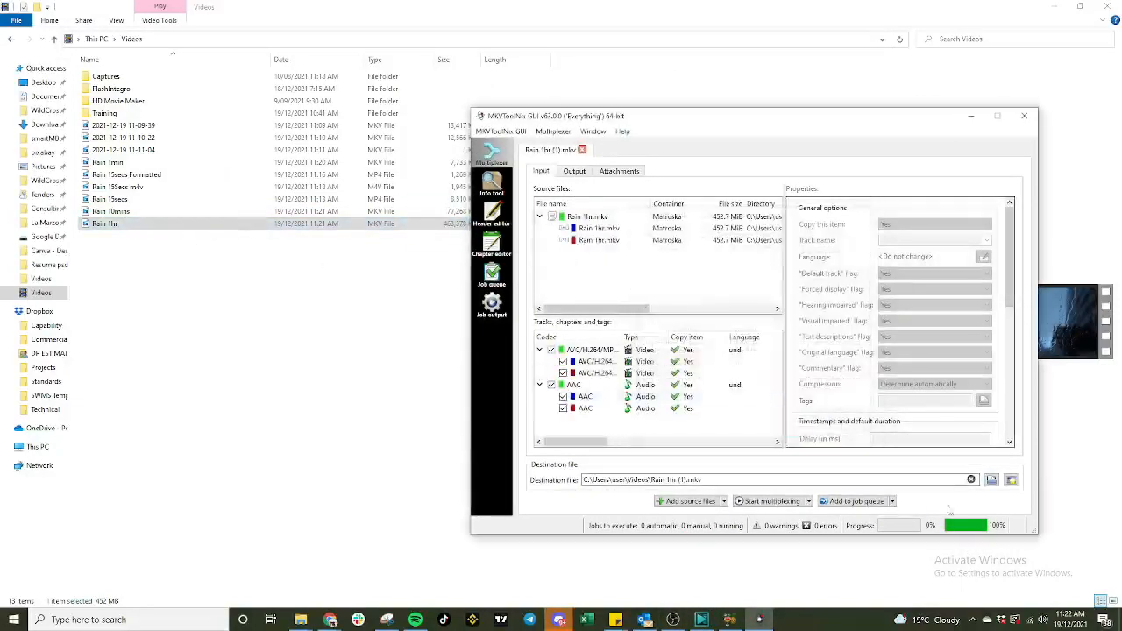
Name the destination Rain 3hrs.mkv and multiplex the one-hour copies into it.
double_click(680, 481)
text(3hrs)
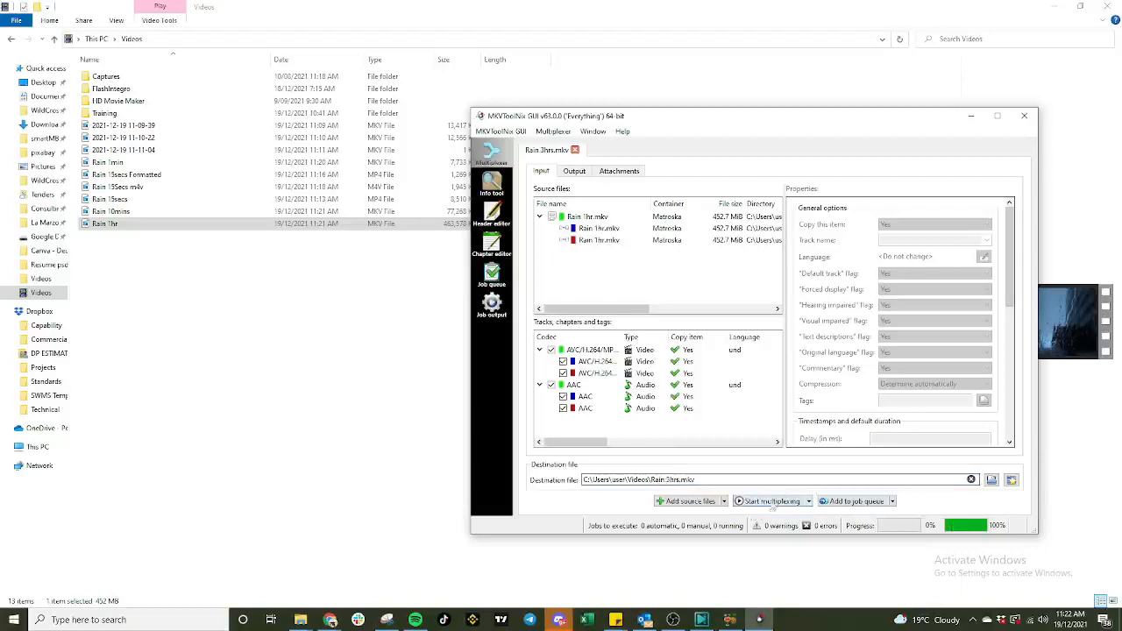
click(768, 502)
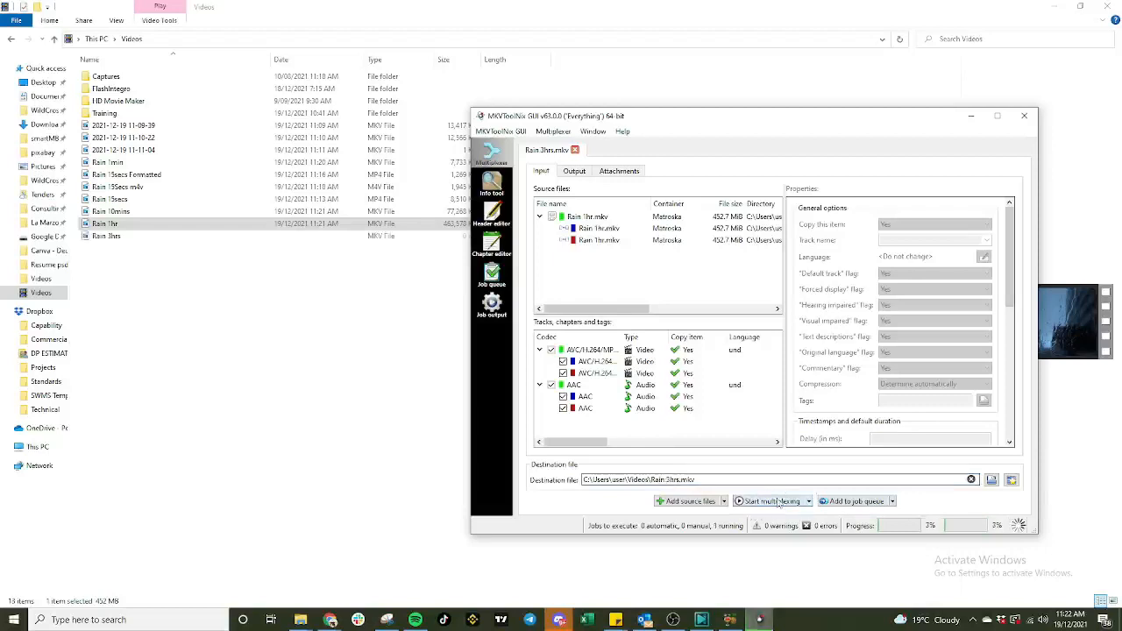
click(770, 502)
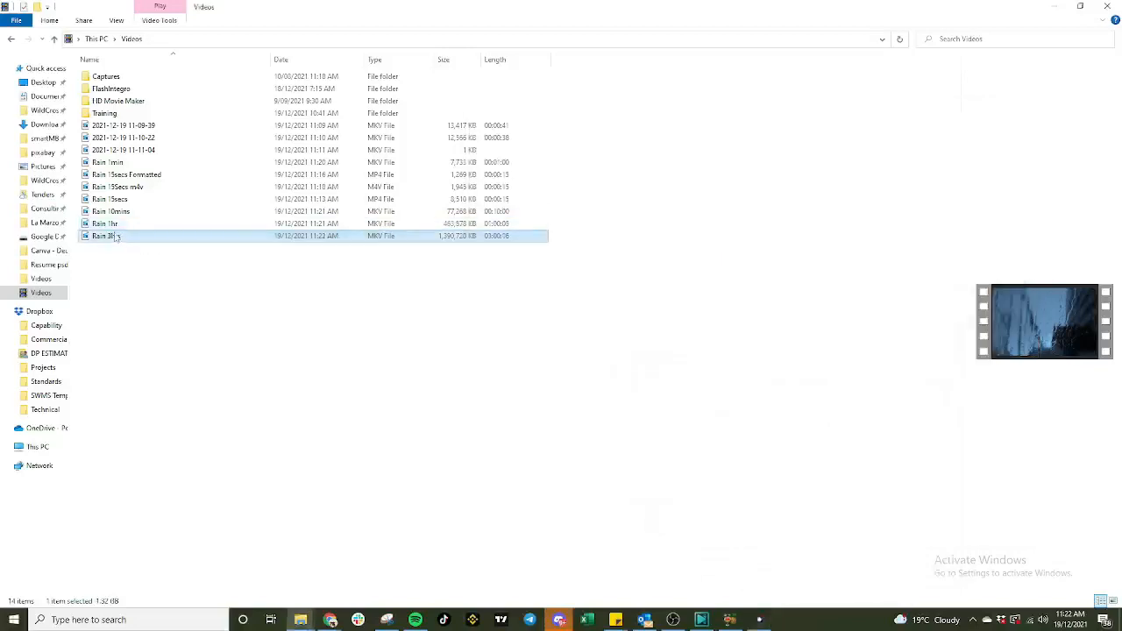
Play the finished 'Rain 3hrs' MKV in Movies & TV from File Explorer.
double_click(105, 235)
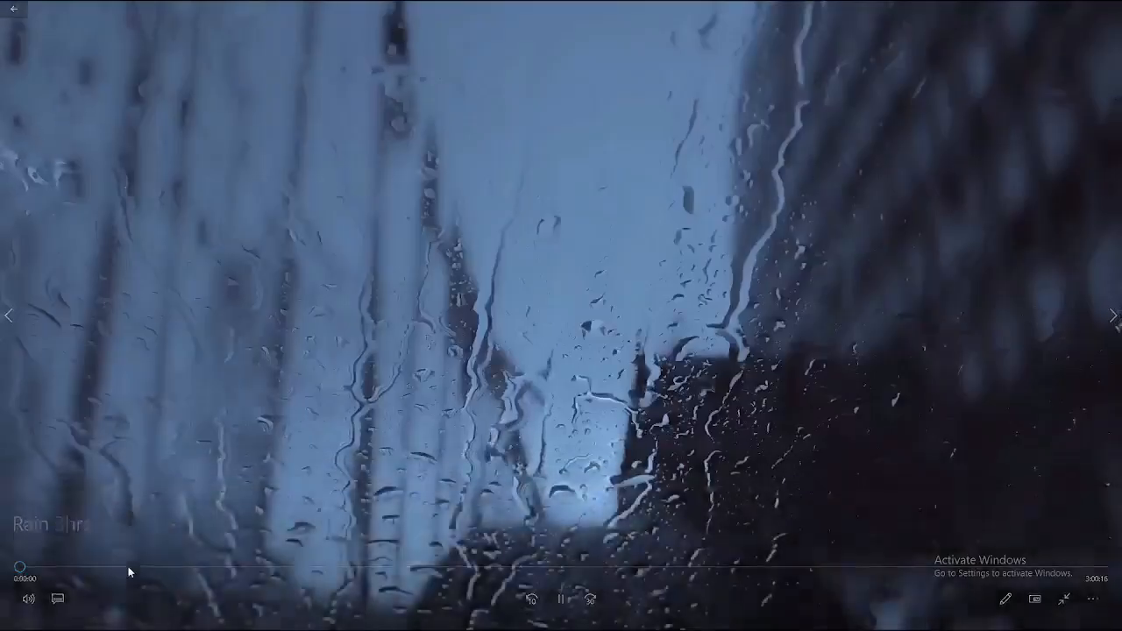